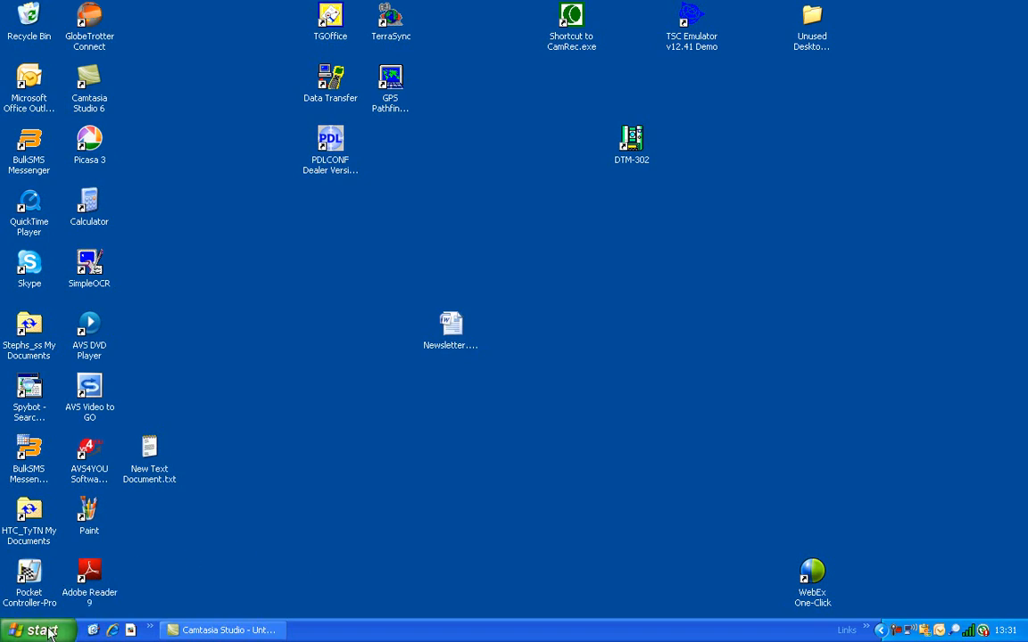
- Launch DiNi Fieldbook v2.0 from Start > All Programs
left_click(37, 630)
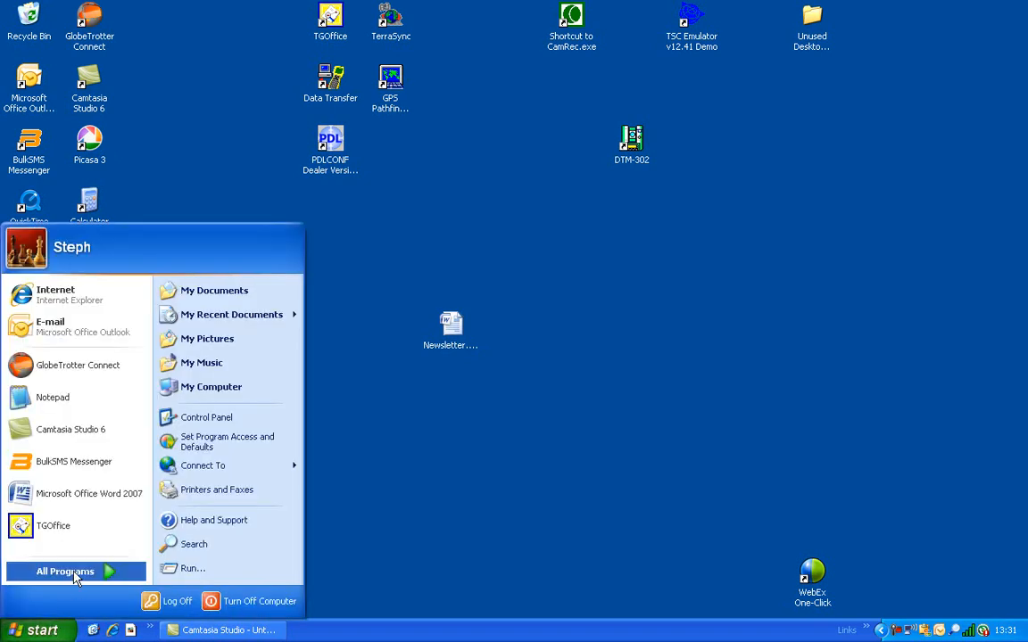
left_click(65, 571)
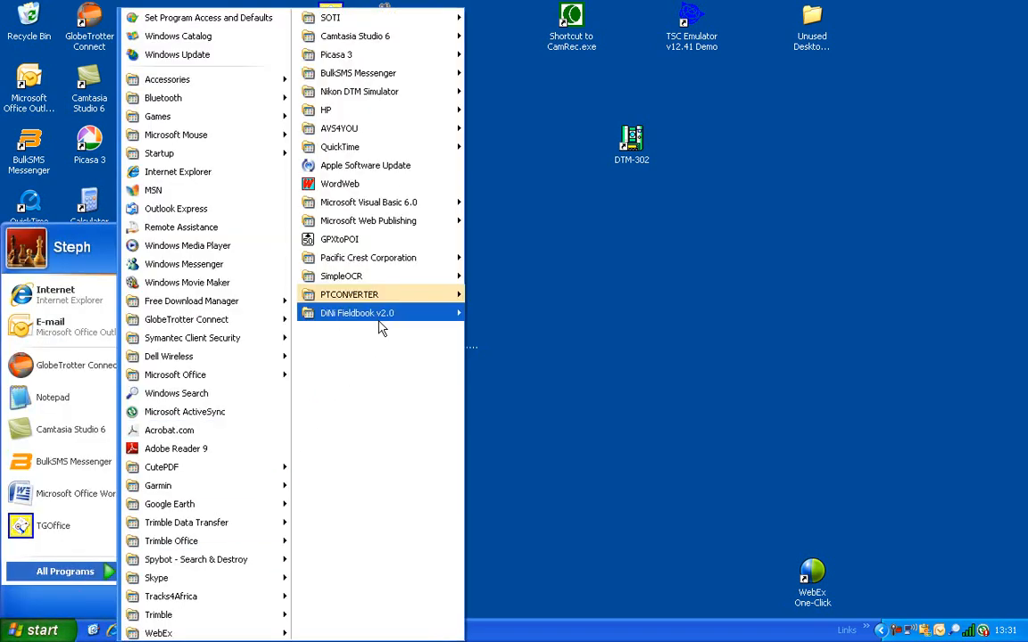
left_click(357, 313)
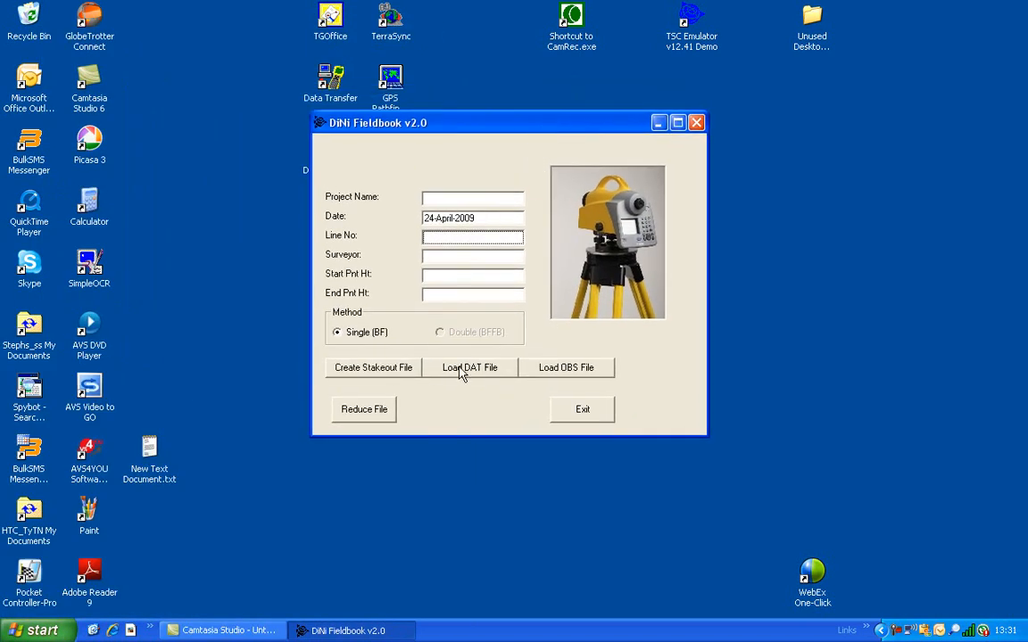
- Load the raw data file DINI15.DAT from the Temp folder
left_click(469, 367)
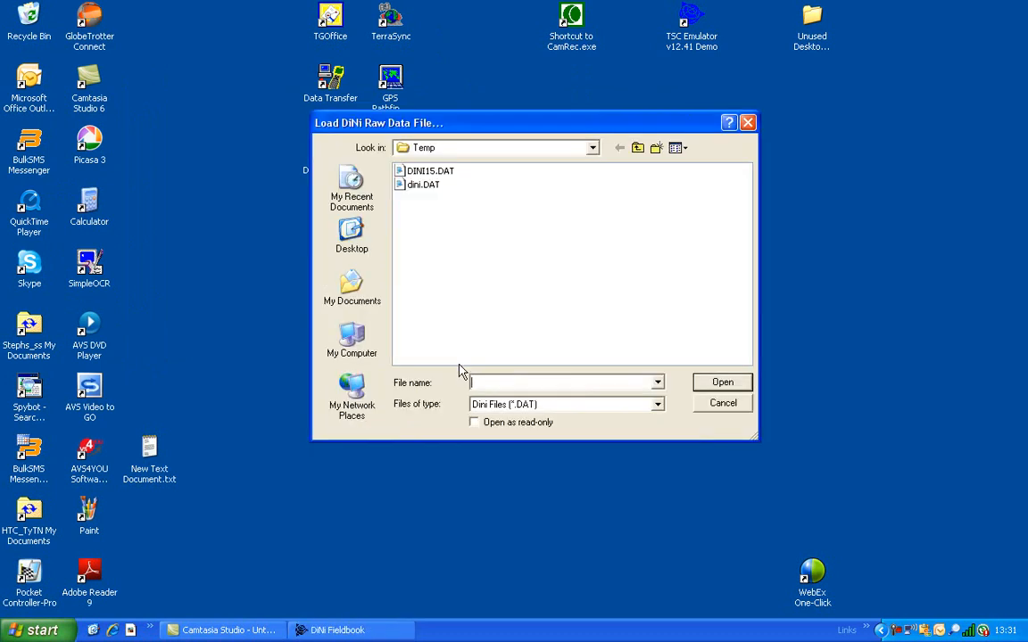
left_click(430, 171)
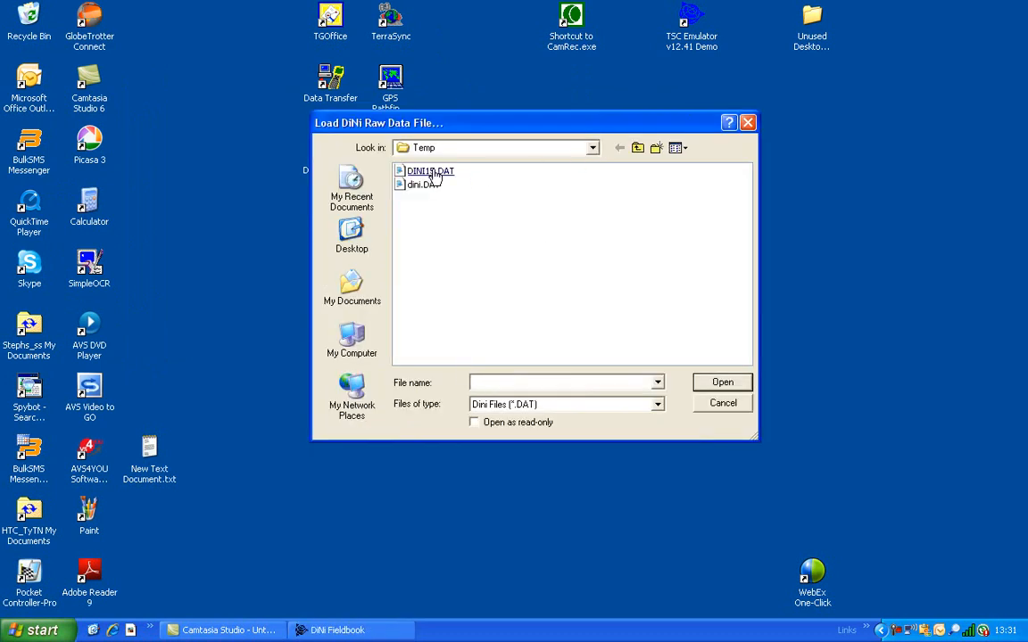
left_click(722, 382)
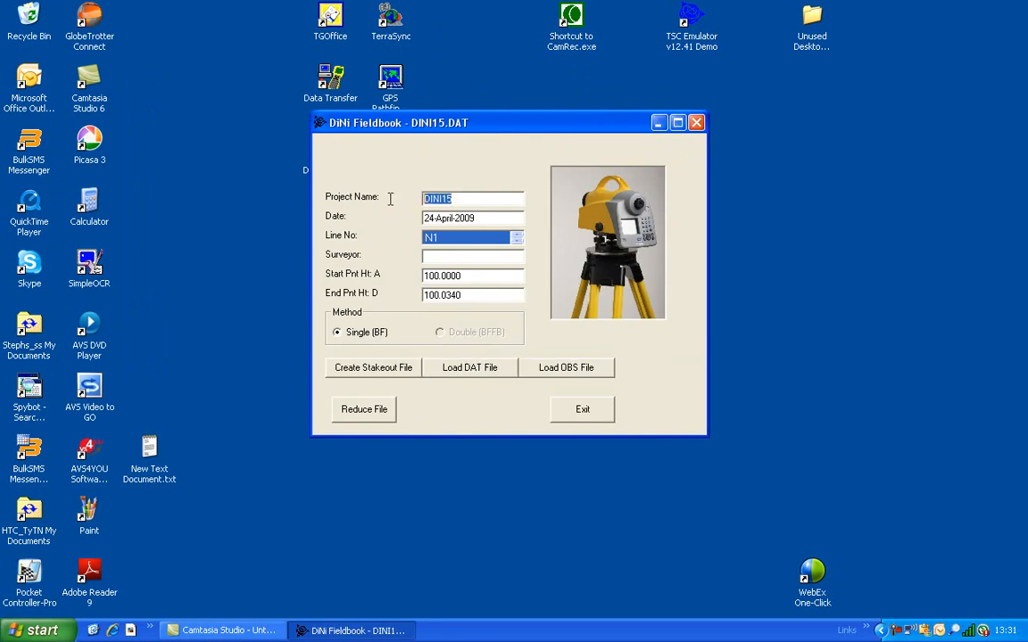
type("Sani Pass")
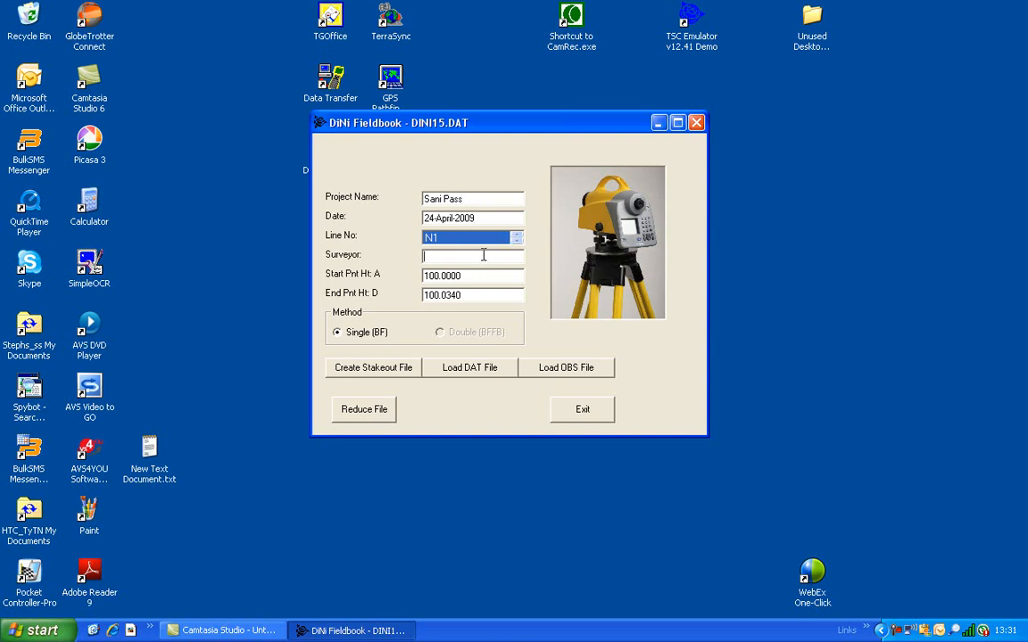
type("Stephan v")
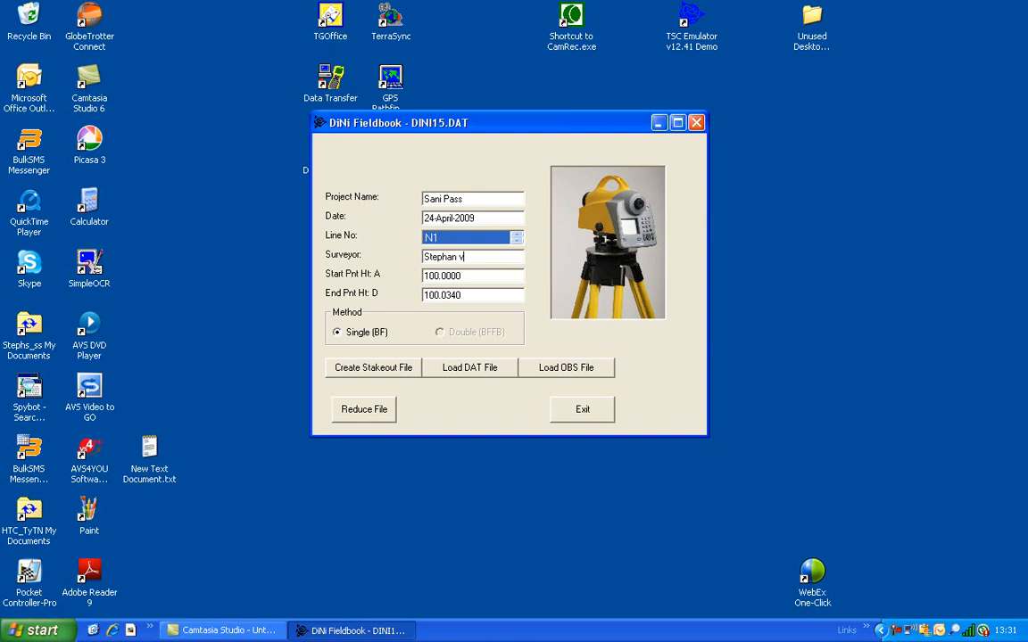
type("d Merwe")
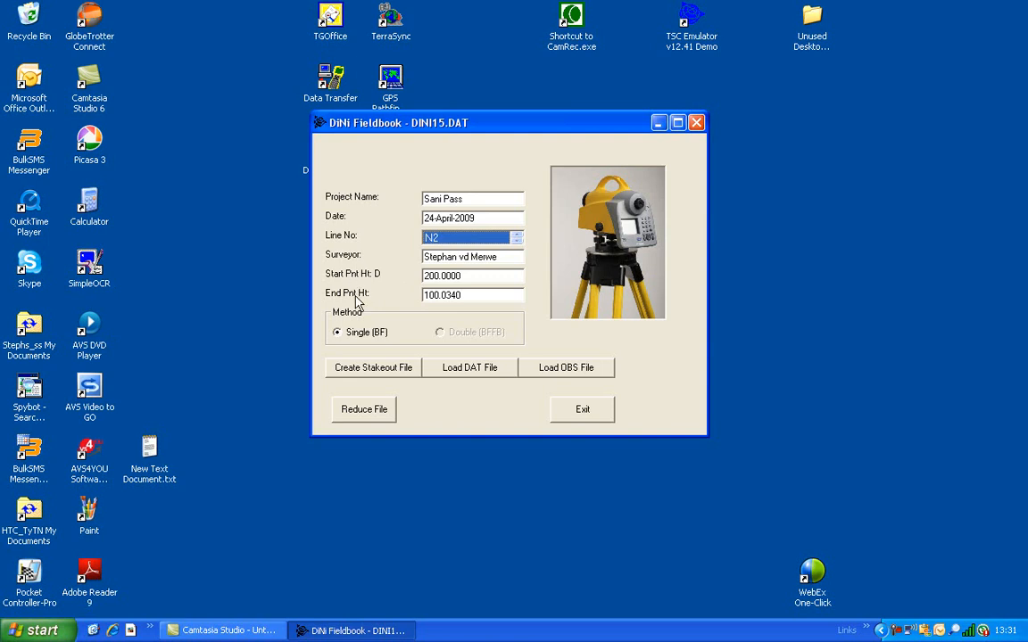
mouse_move(375, 300)
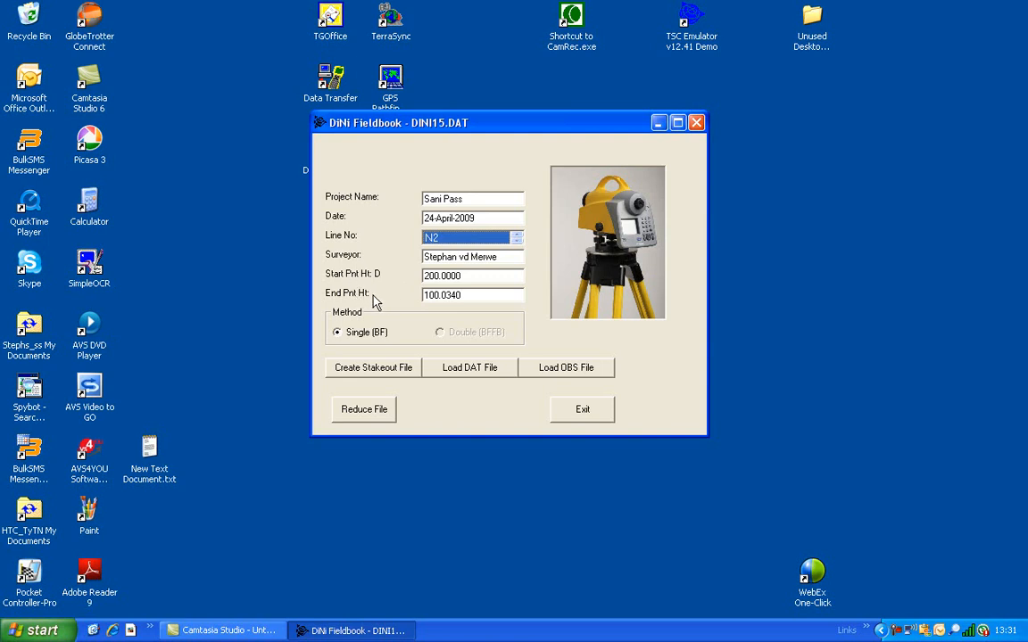
mouse_move(396, 296)
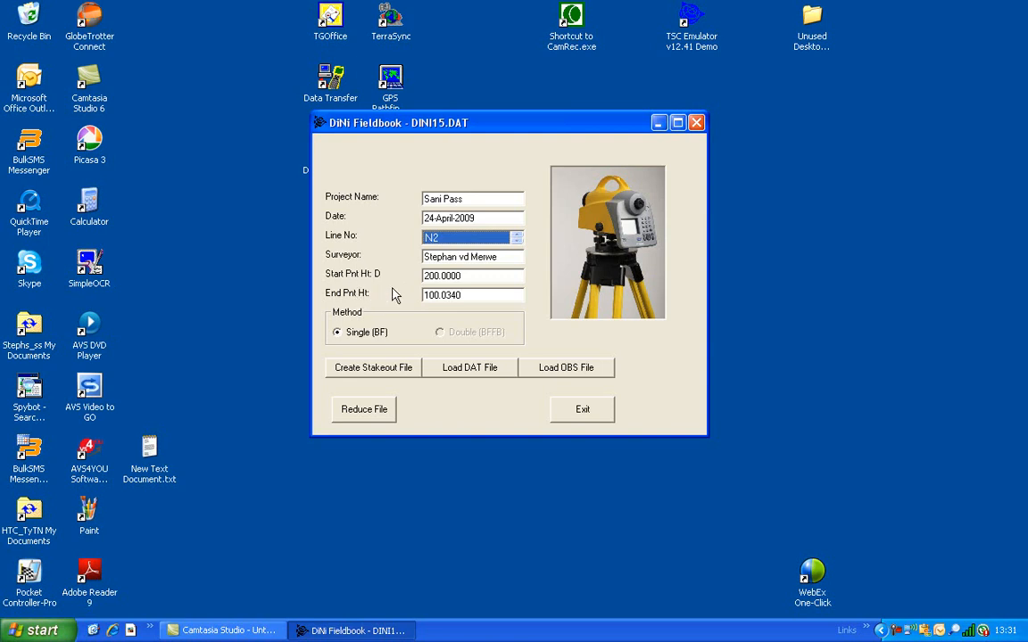
left_click(517, 234)
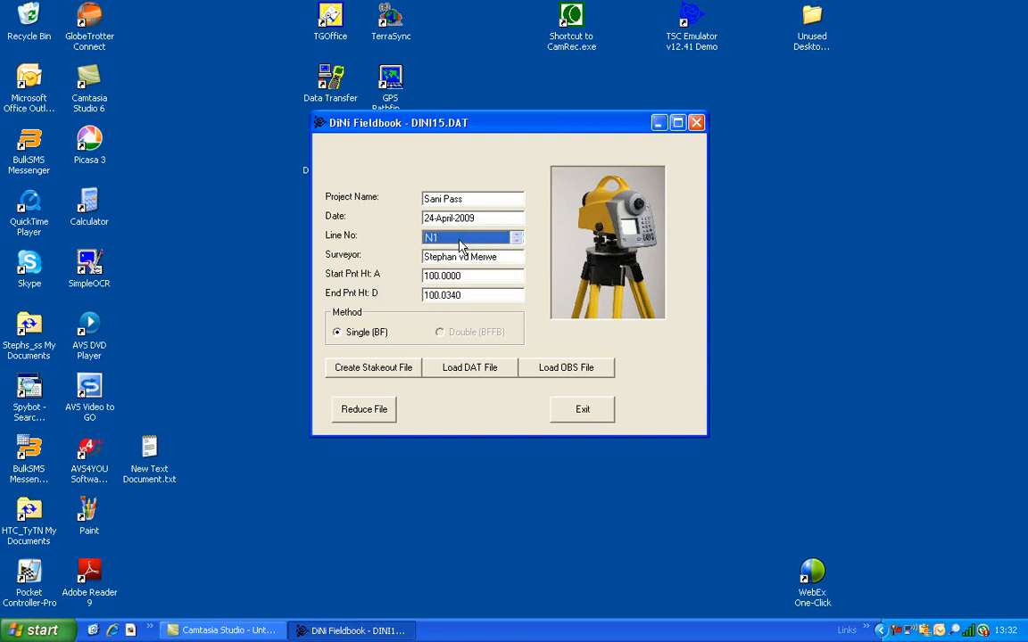
mouse_move(376, 299)
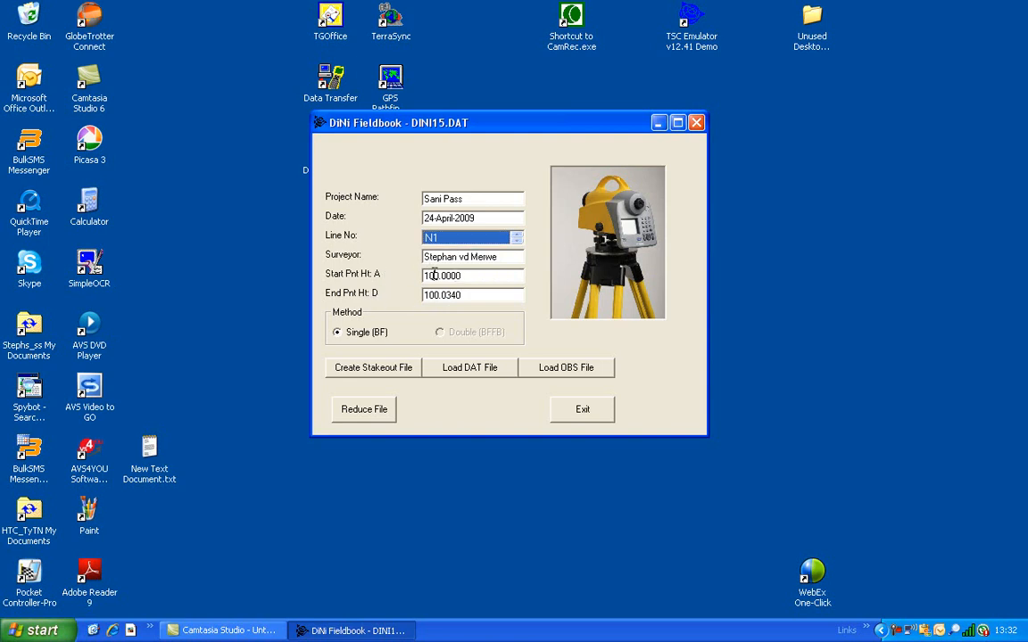
type("101.0000")
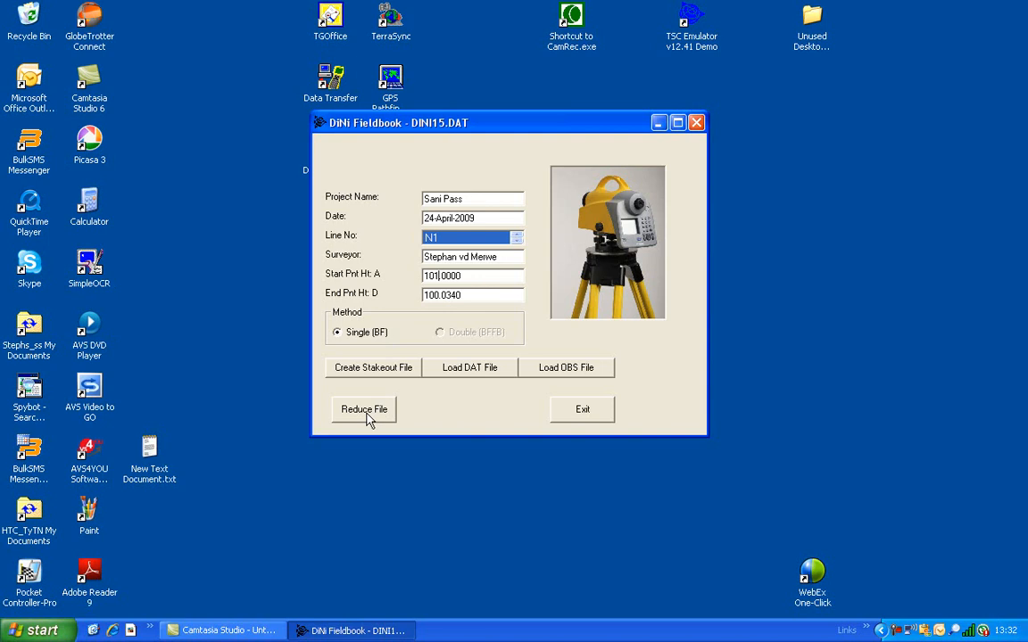
- Reduce line N1 into a new Excel sheet and check the date and surveyor header cells
left_click(364, 408)
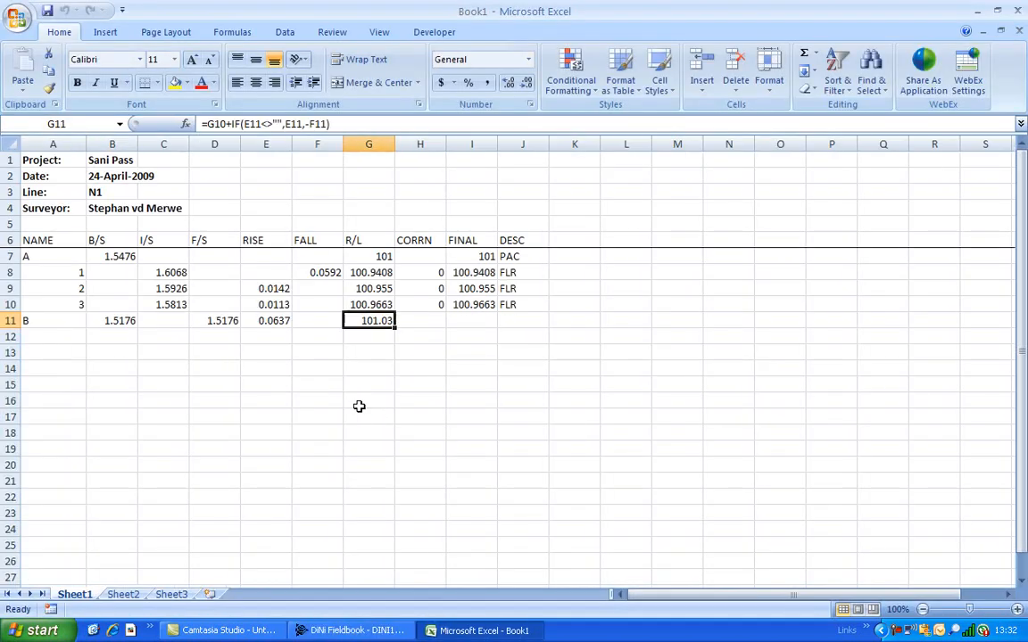
scroll("down", 3)
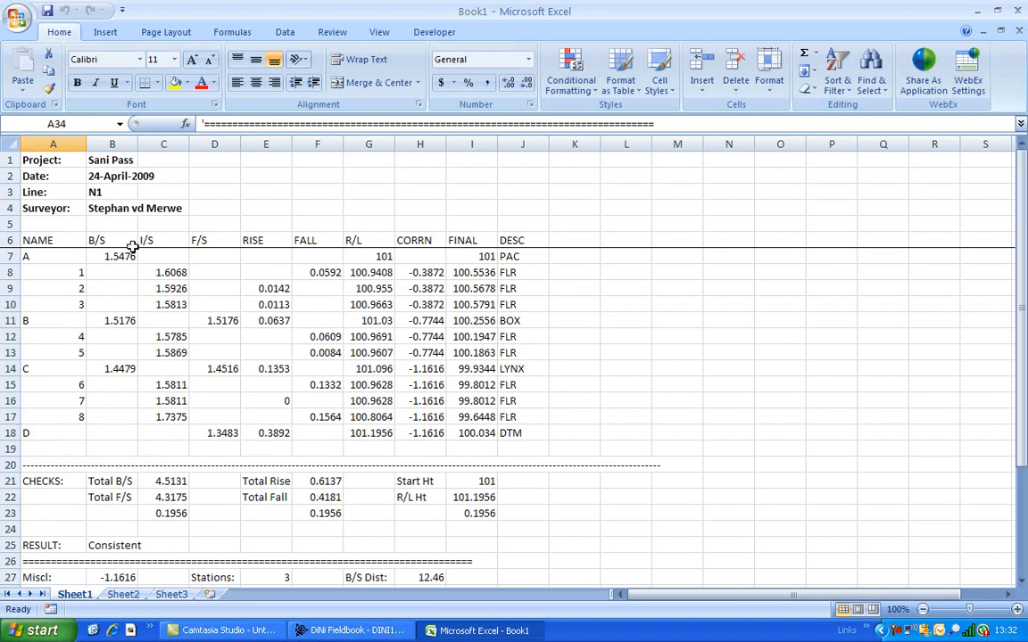
left_click(111, 177)
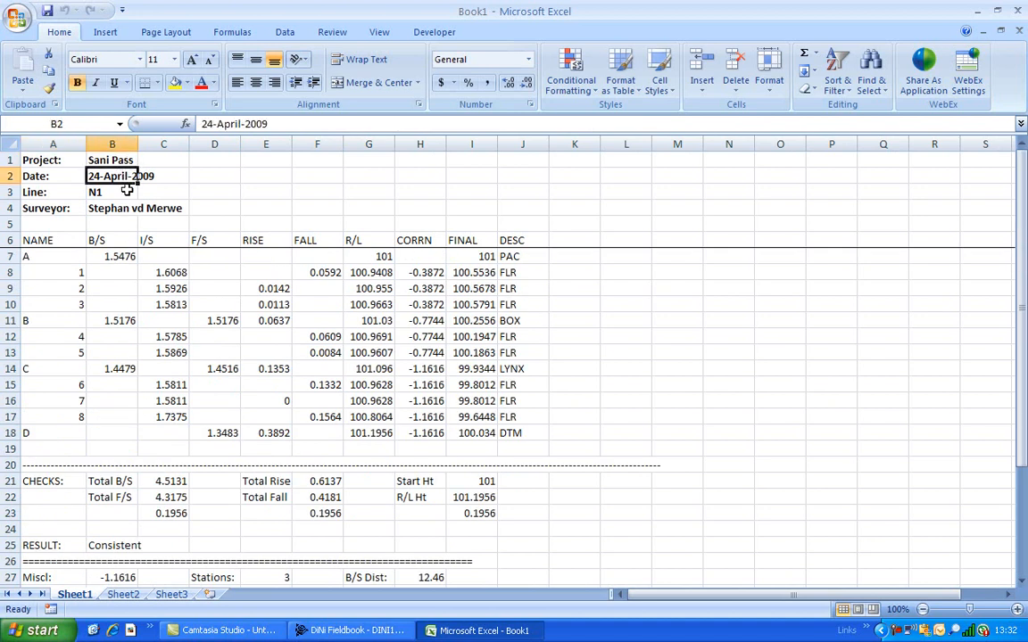
left_click(111, 207)
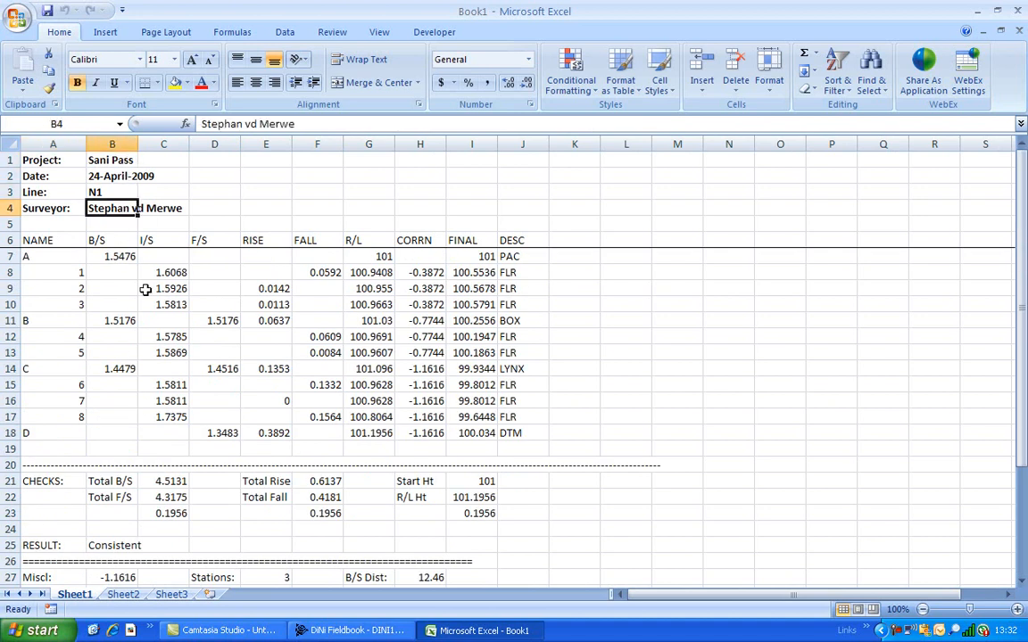
mouse_move(46, 404)
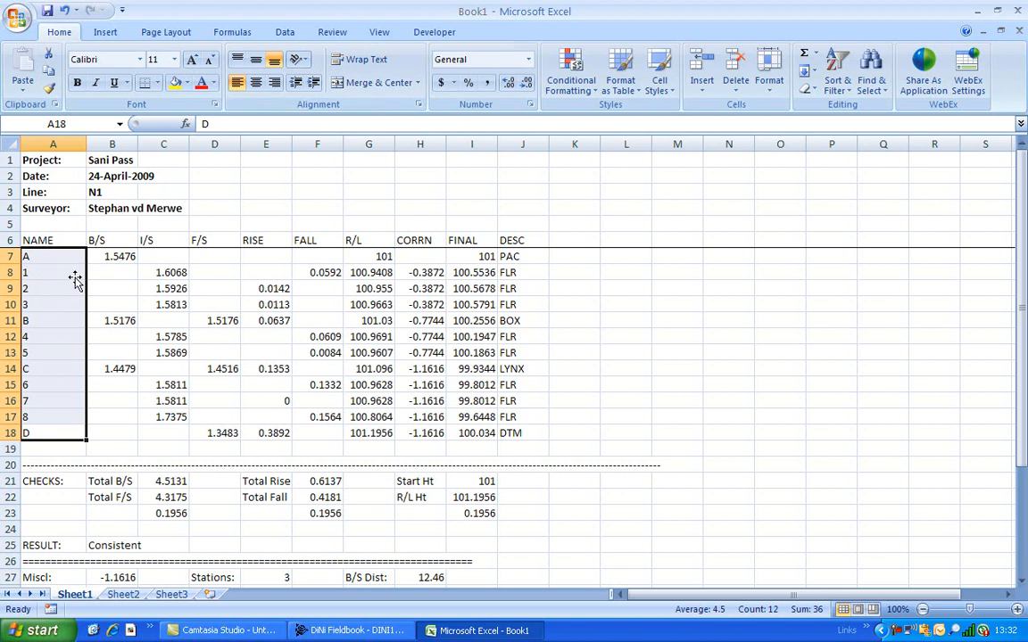
mouse_move(204, 288)
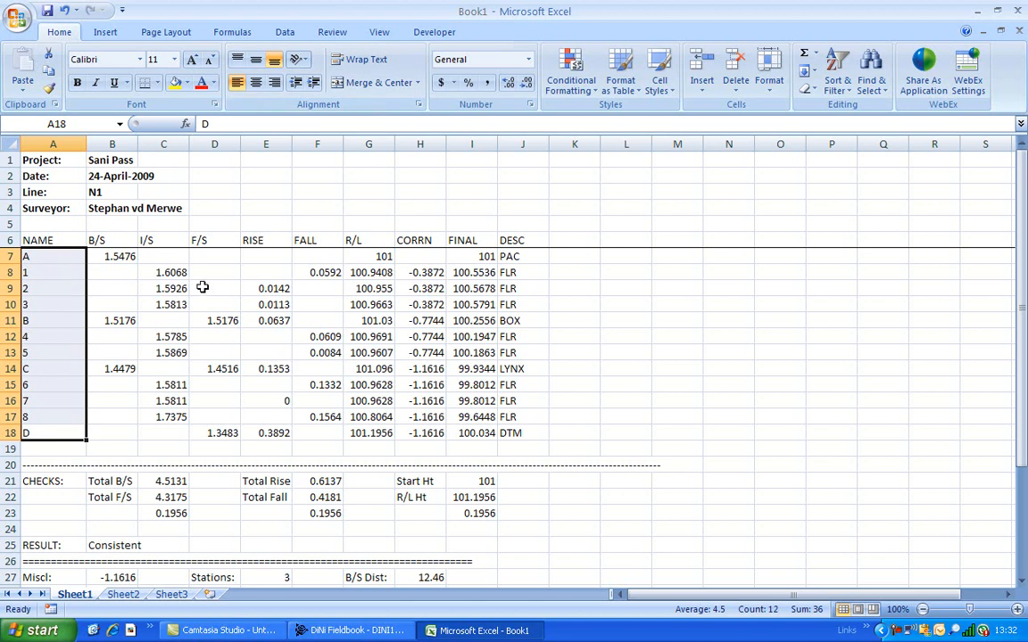
mouse_move(428, 257)
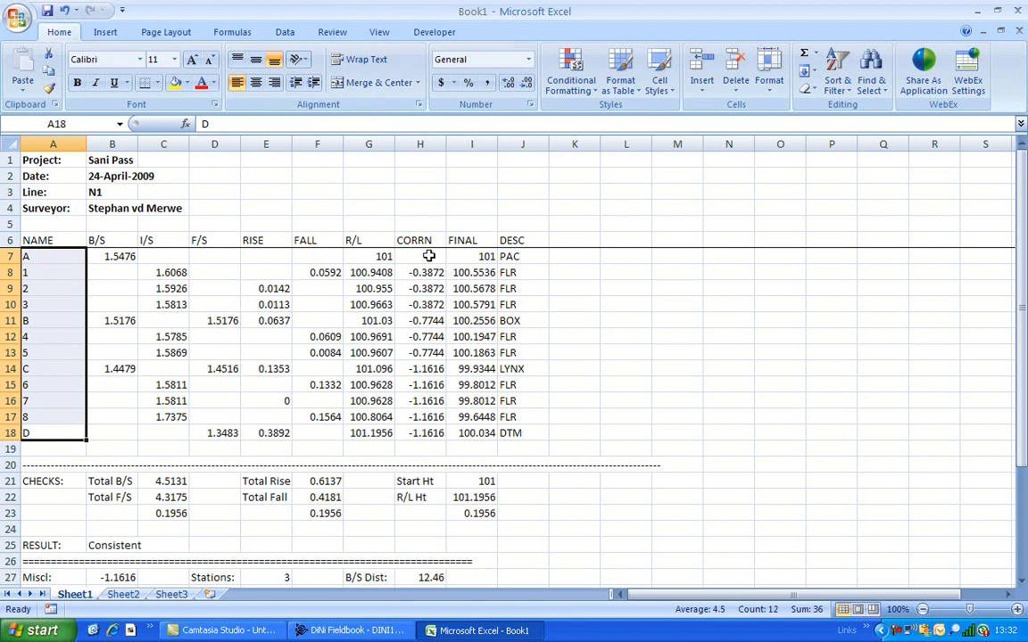
mouse_move(421, 430)
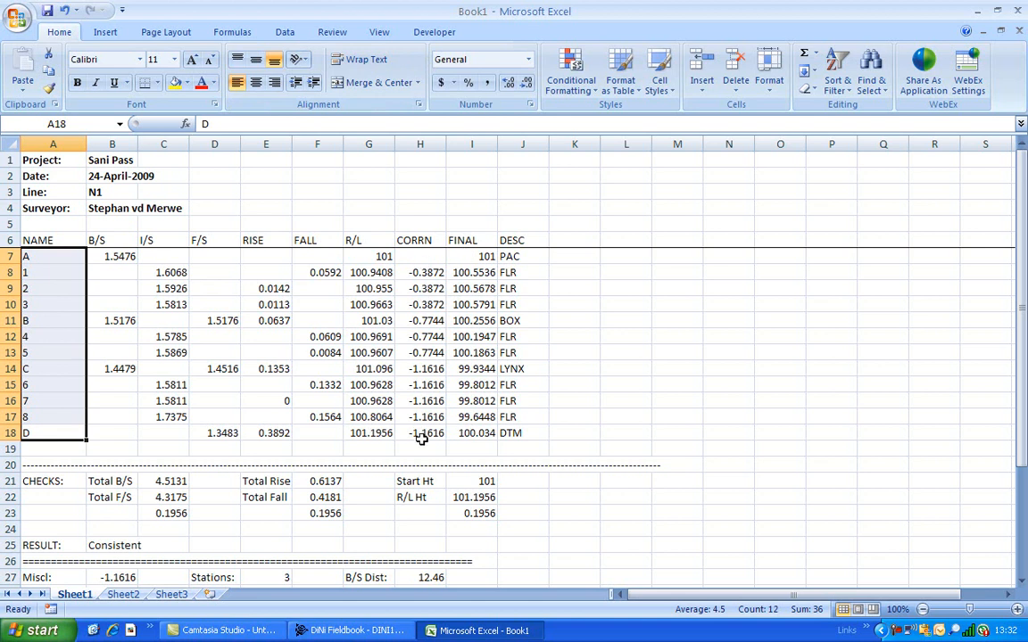
scroll("down", 3)
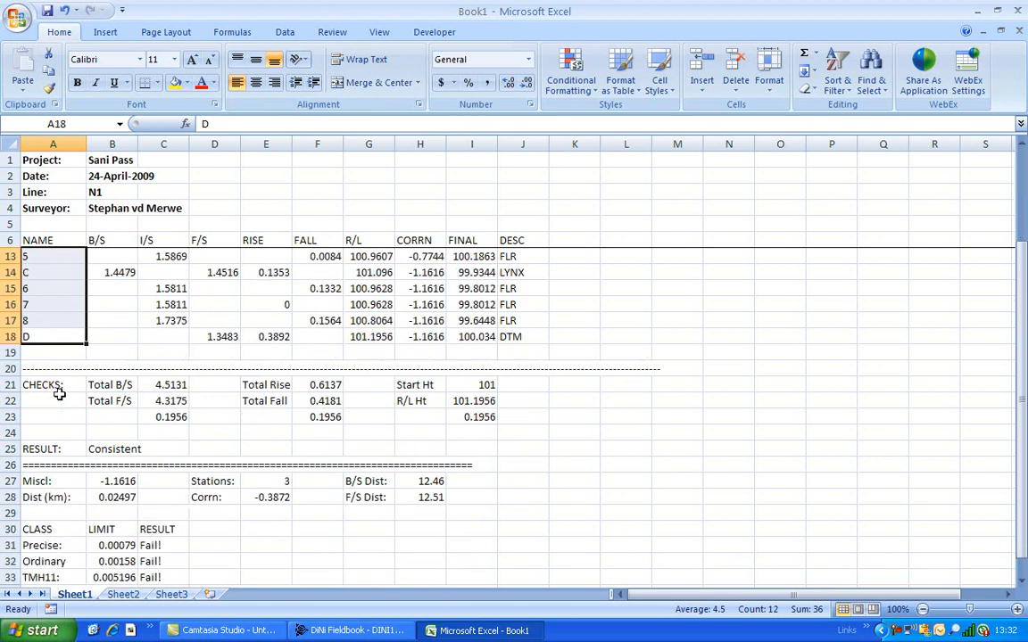
left_click(164, 418)
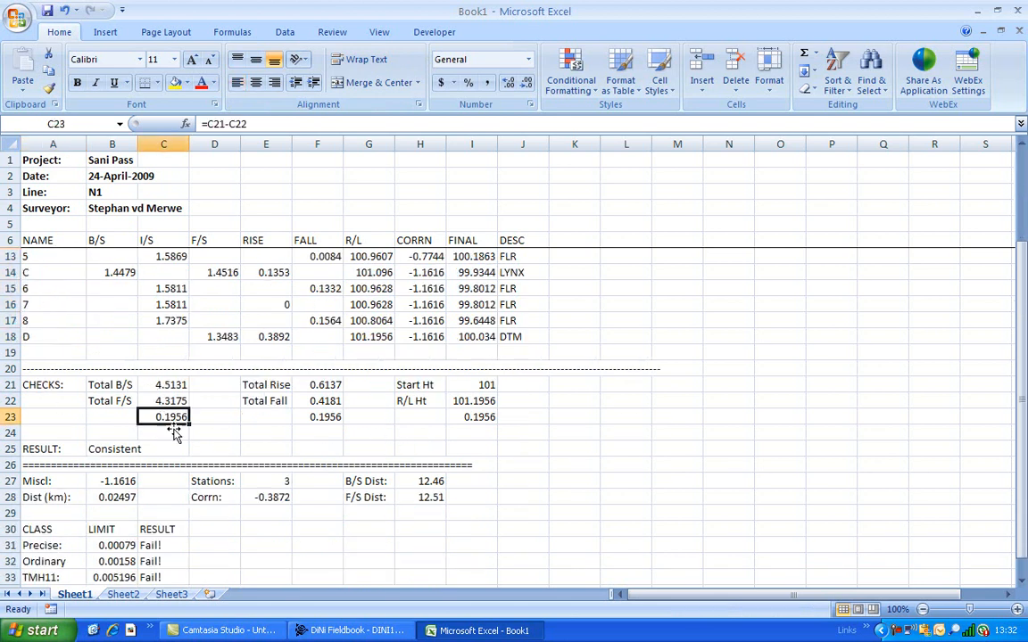
left_click(317, 417)
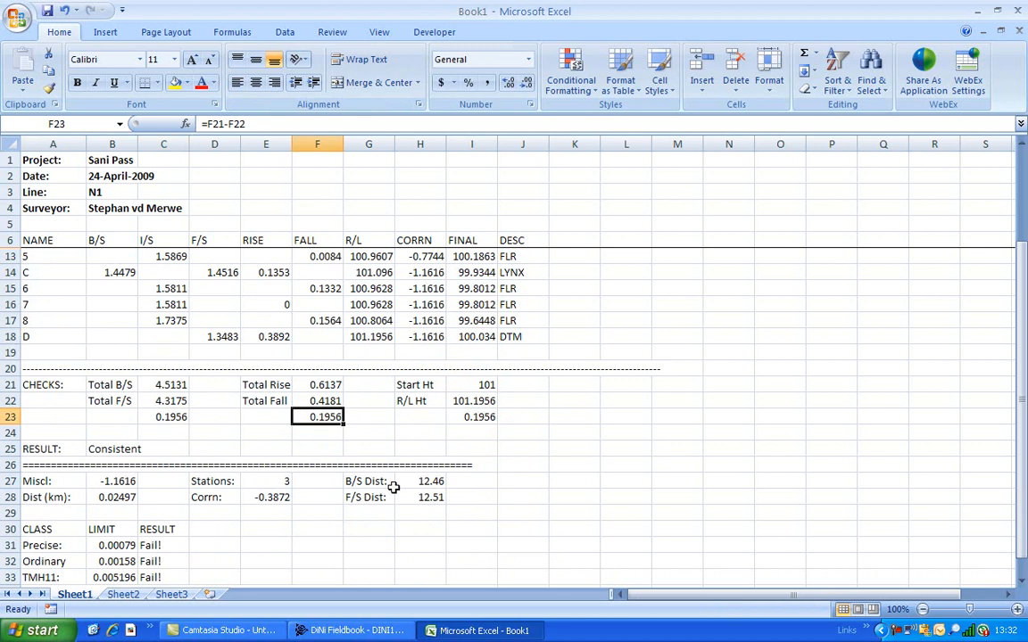
left_click(471, 418)
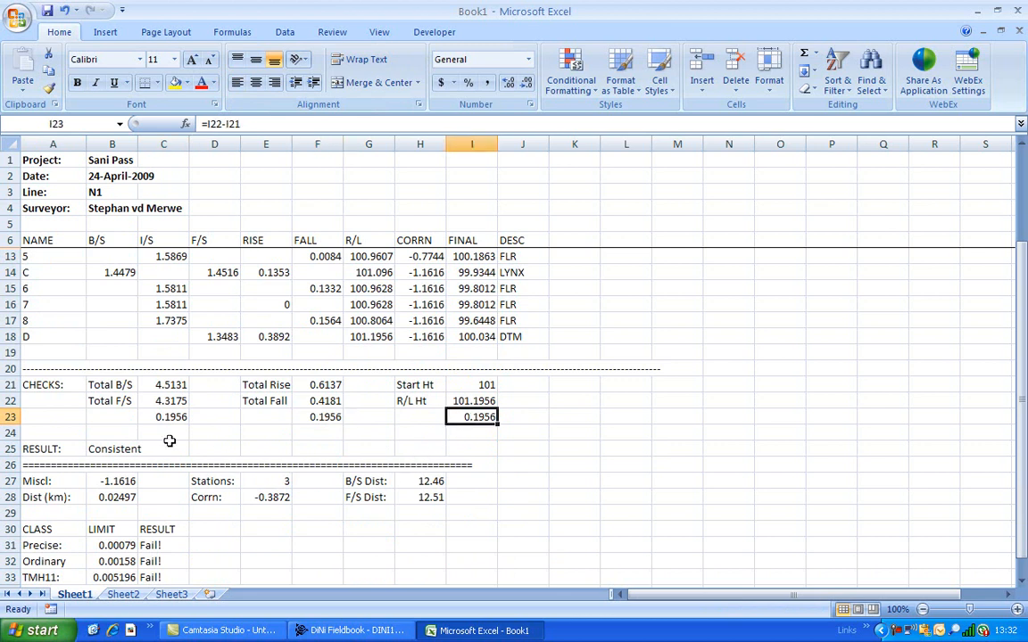
left_click(111, 450)
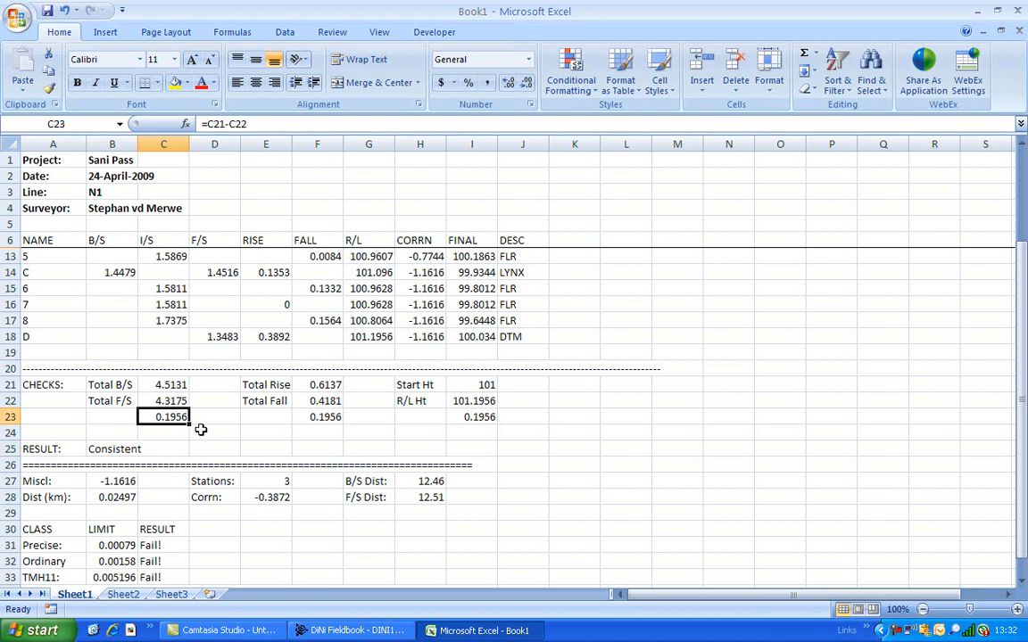
type("5")
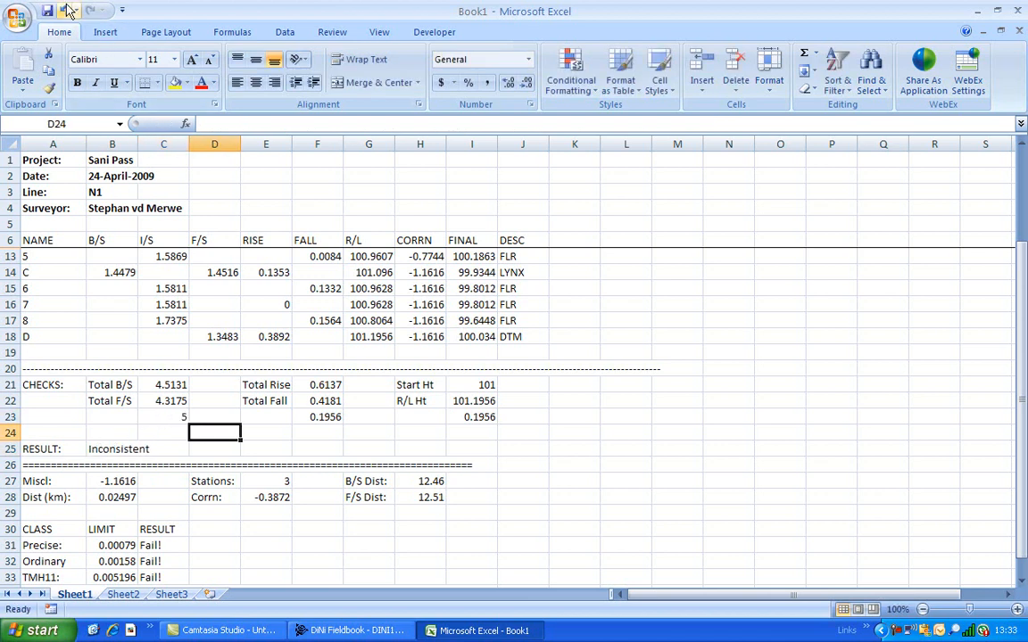
left_click(164, 417)
type("=C21-C22")
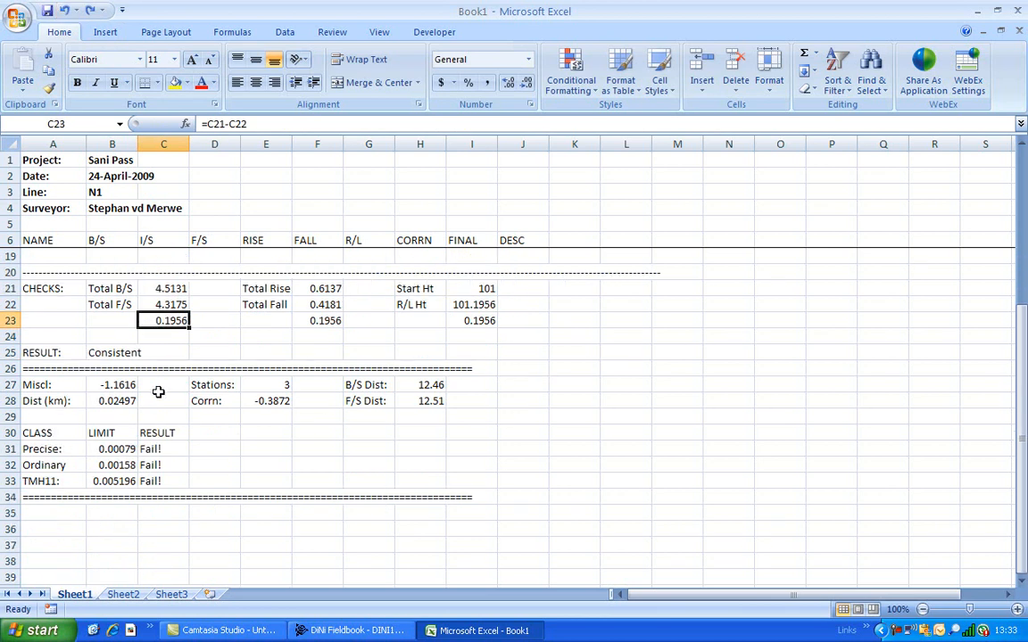
left_click(111, 385)
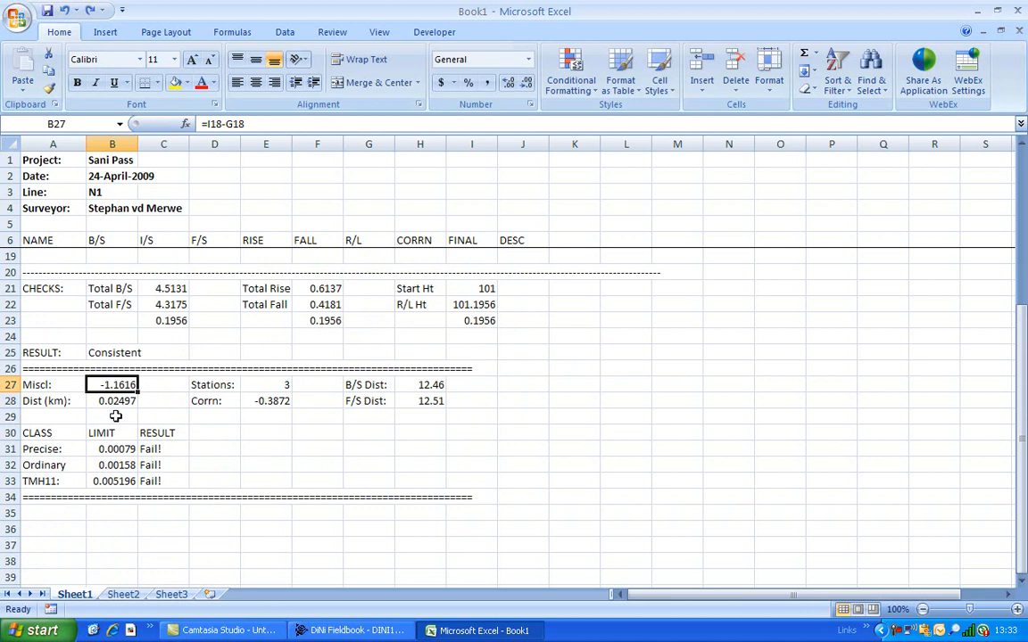
left_click(111, 399)
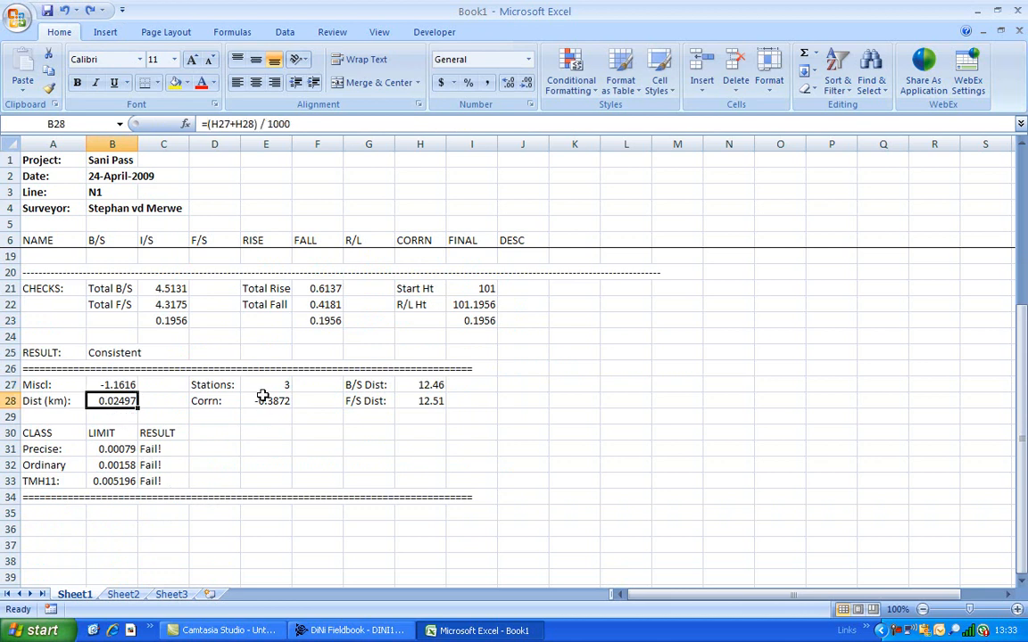
left_click(265, 386)
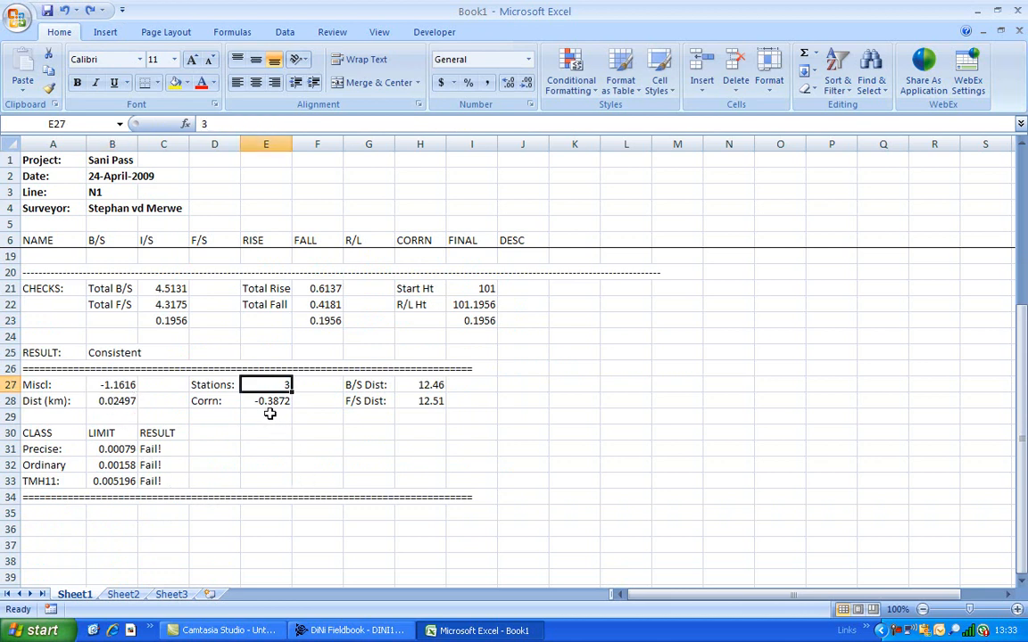
left_click(420, 385)
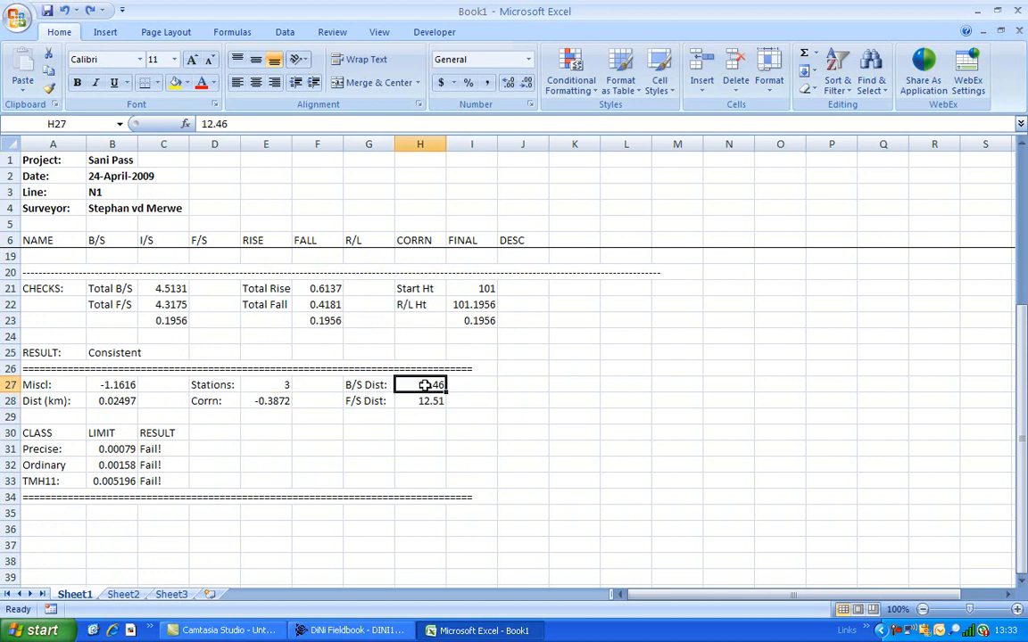
left_click(419, 400)
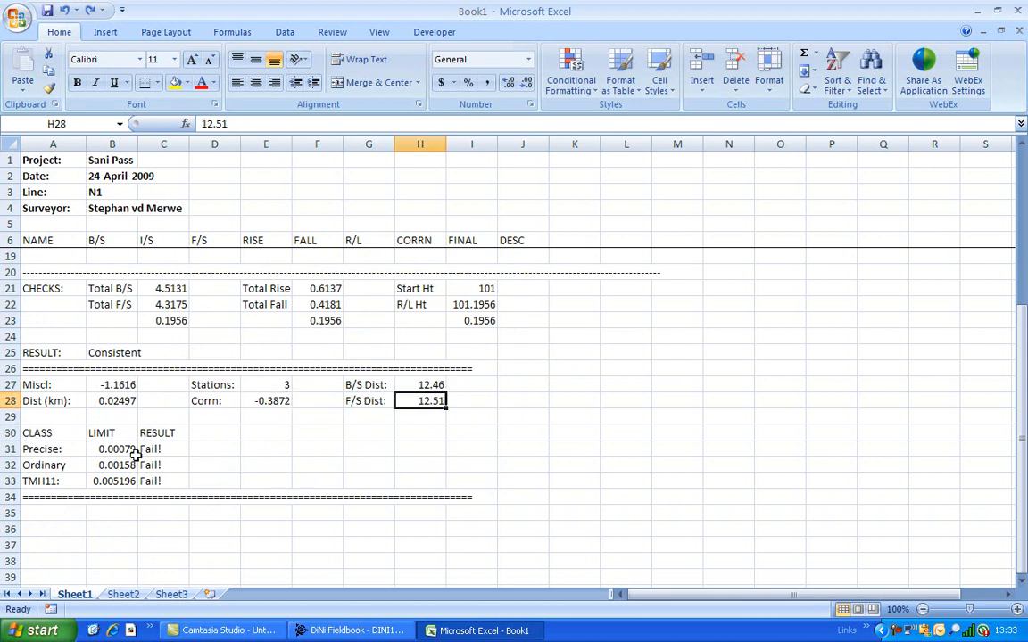
left_click(111, 450)
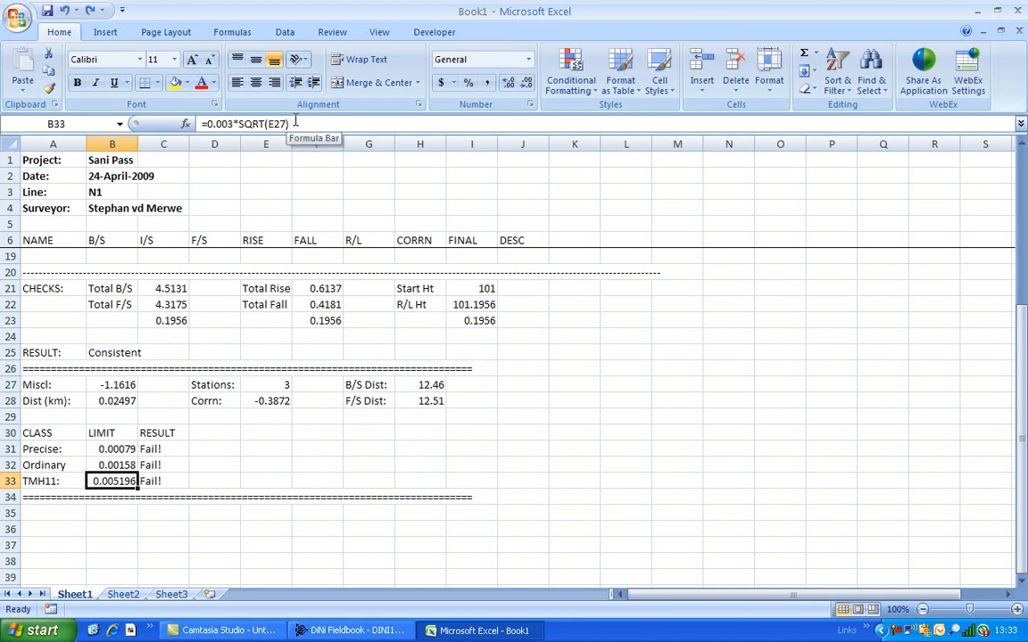
left_click(214, 434)
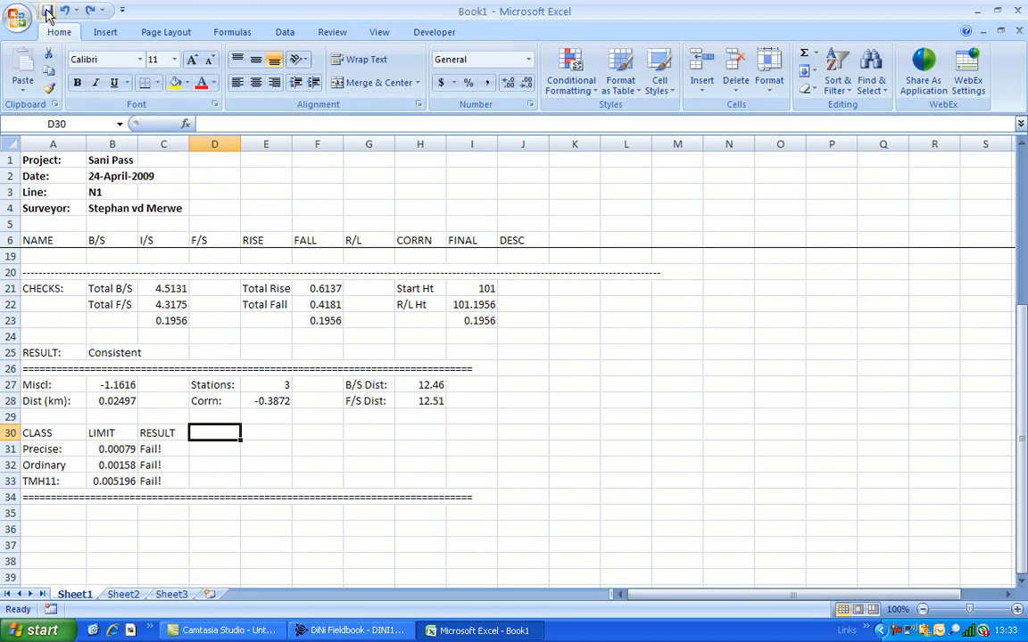
- Save the reduced workbook as Sani Pass in the Temp folder and close Excel
left_click(18, 18)
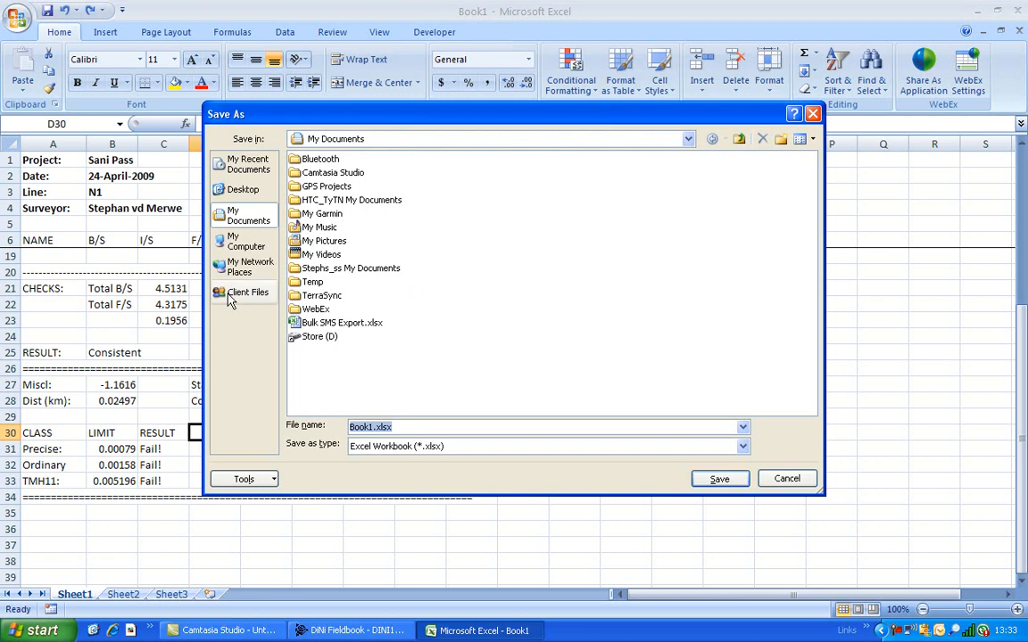
double_click(313, 282)
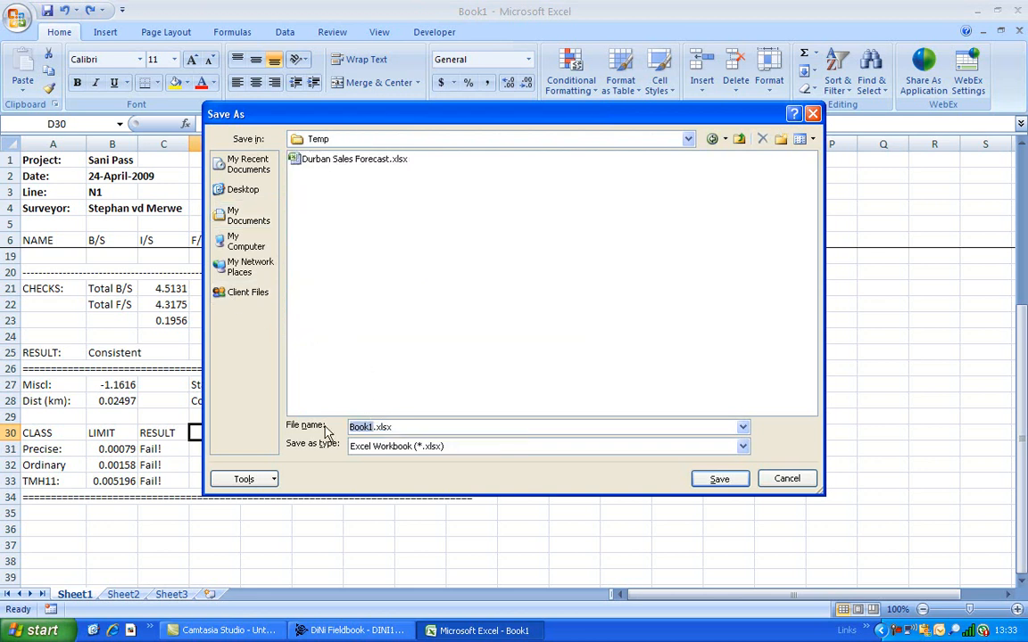
type("Sani Pass")
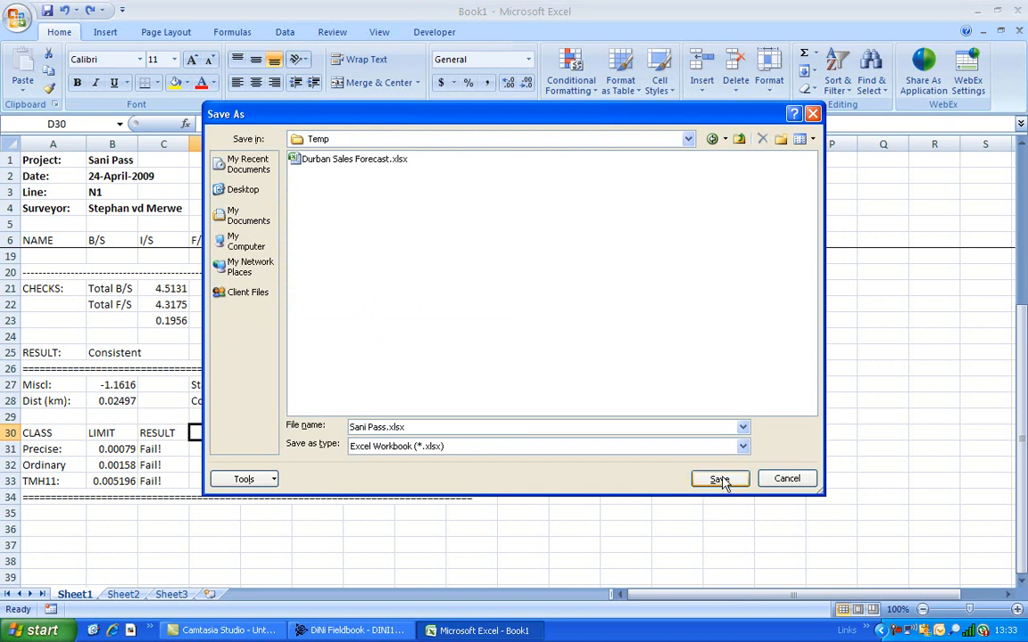
left_click(719, 478)
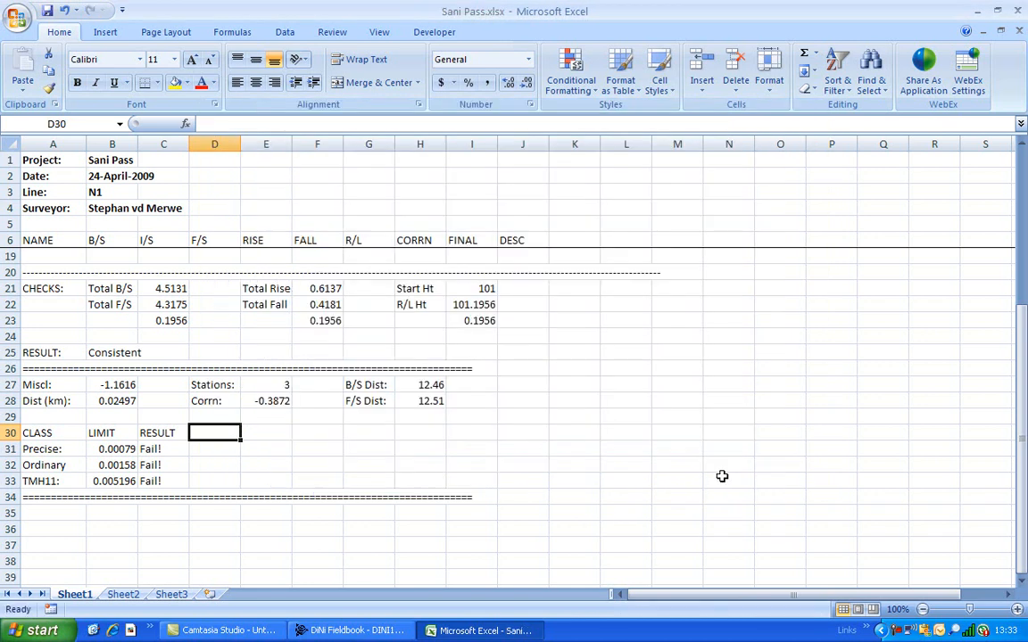
mouse_move(1001, 111)
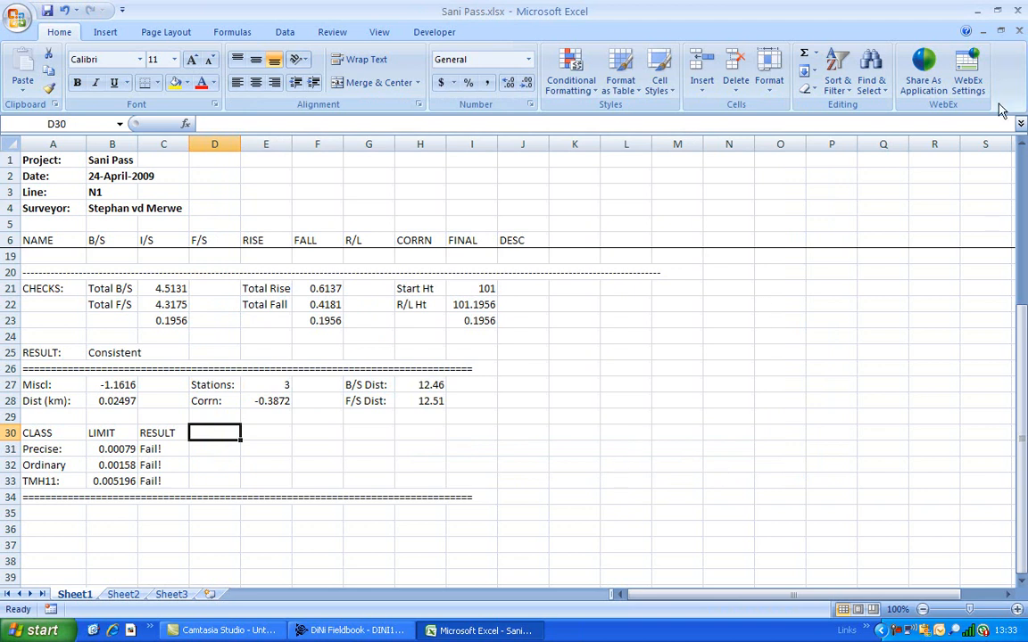
left_click(349, 632)
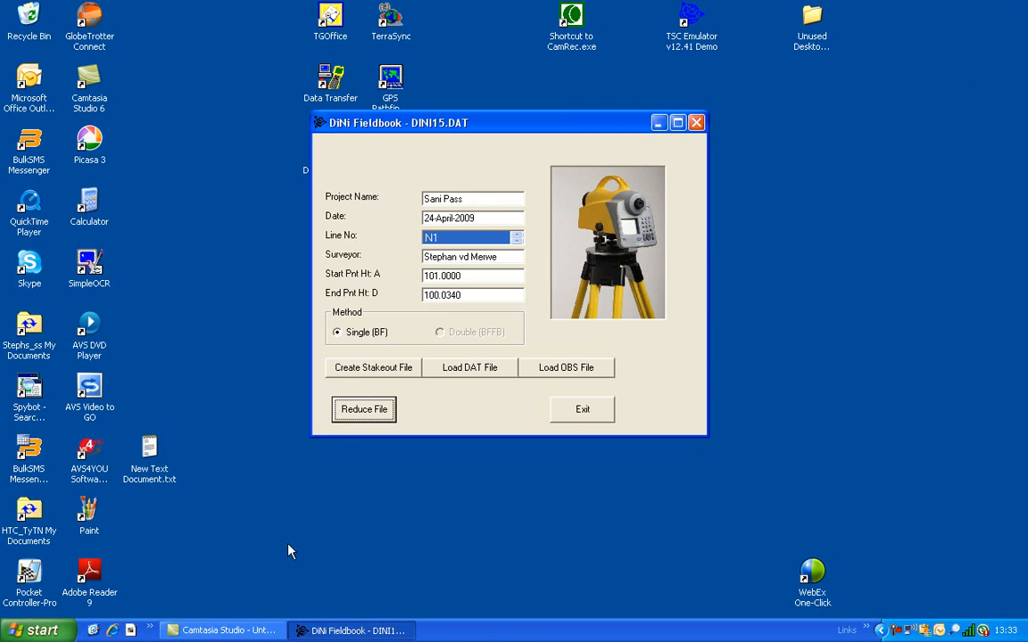
mouse_move(189, 366)
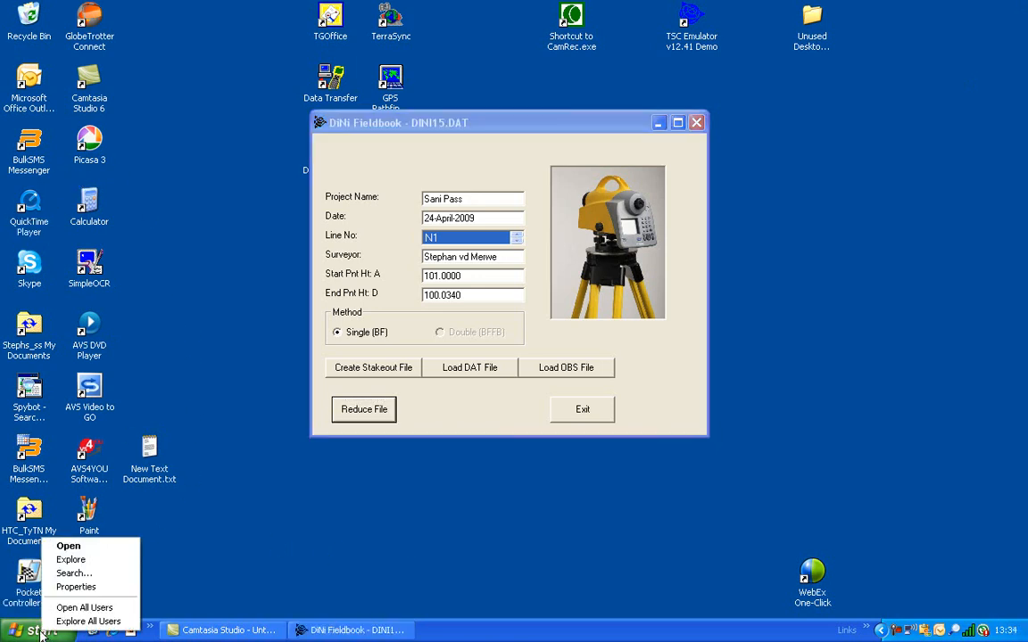
- Browse to My Documents > Temp in Explorer and open DINI15 - N1_obs.csv in Excel
left_click(89, 621)
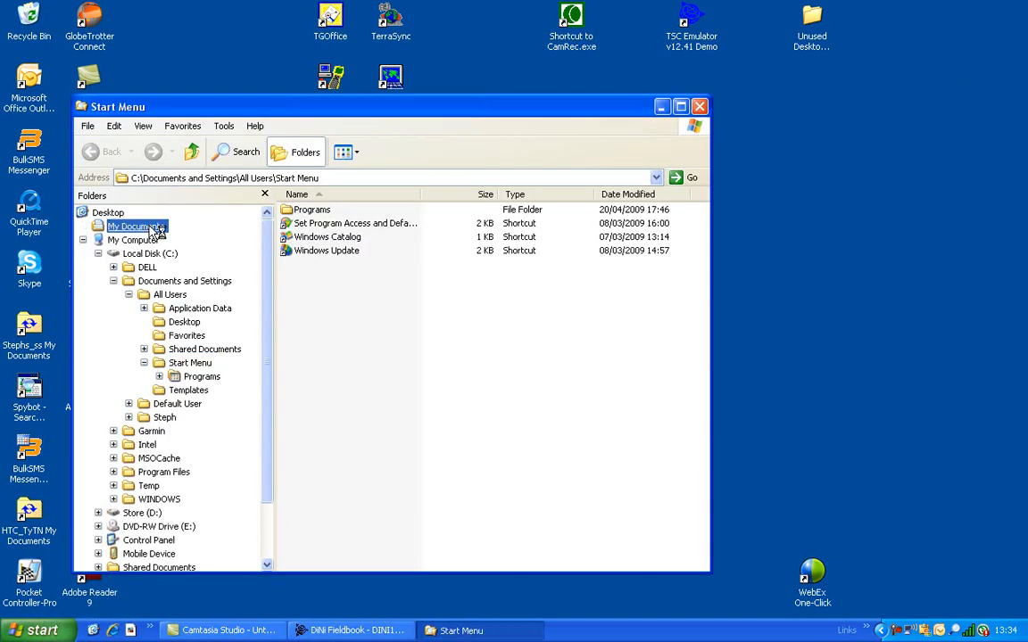
double_click(136, 224)
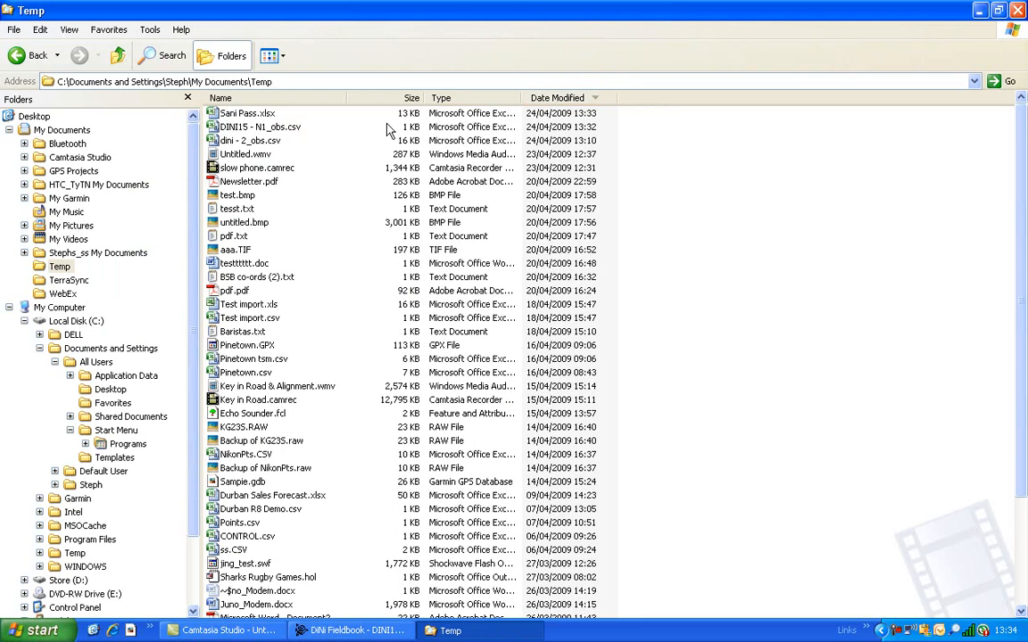
left_click(261, 127)
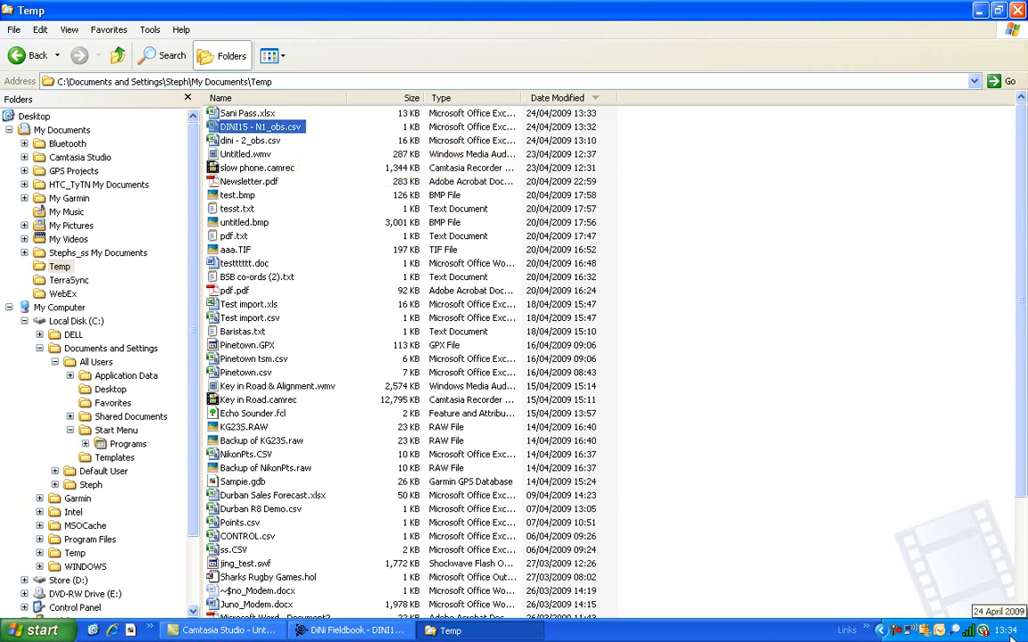
left_click(259, 126)
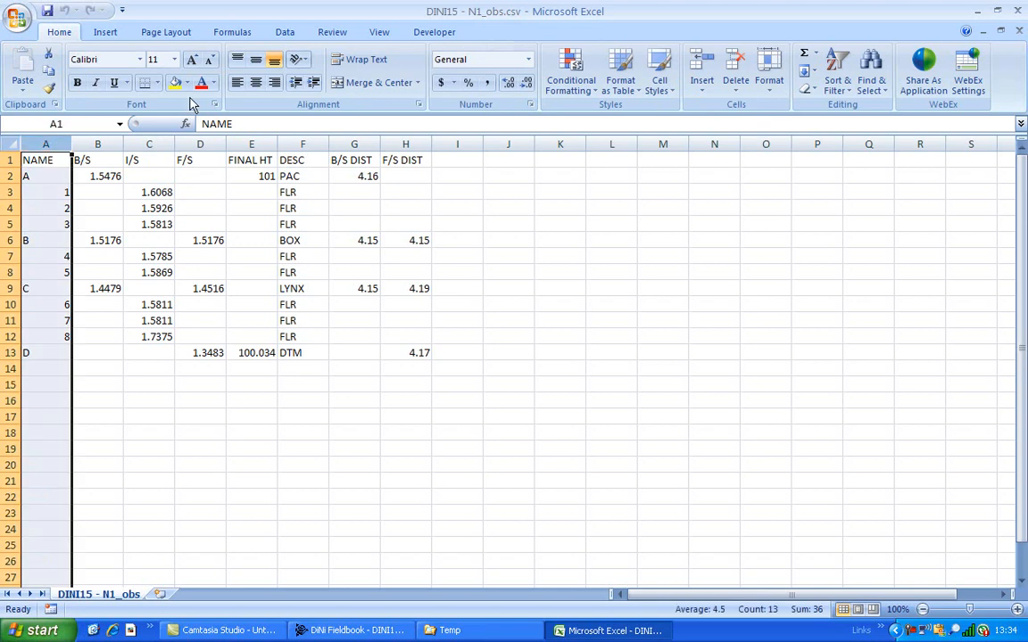
- Review point 1's row and change point 10's description to abc
left_click(97, 192)
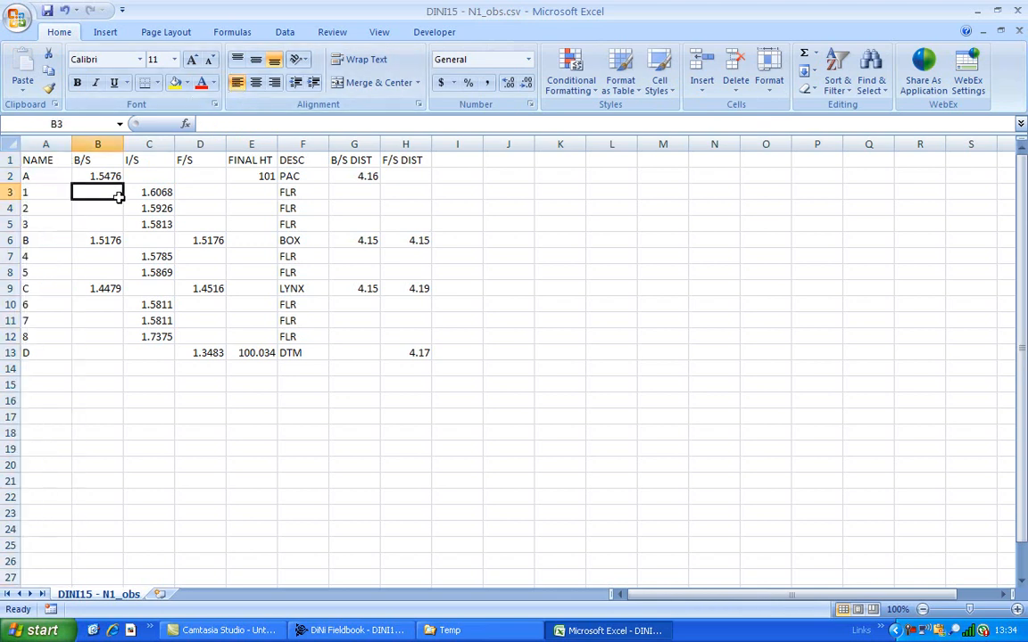
left_click(250, 193)
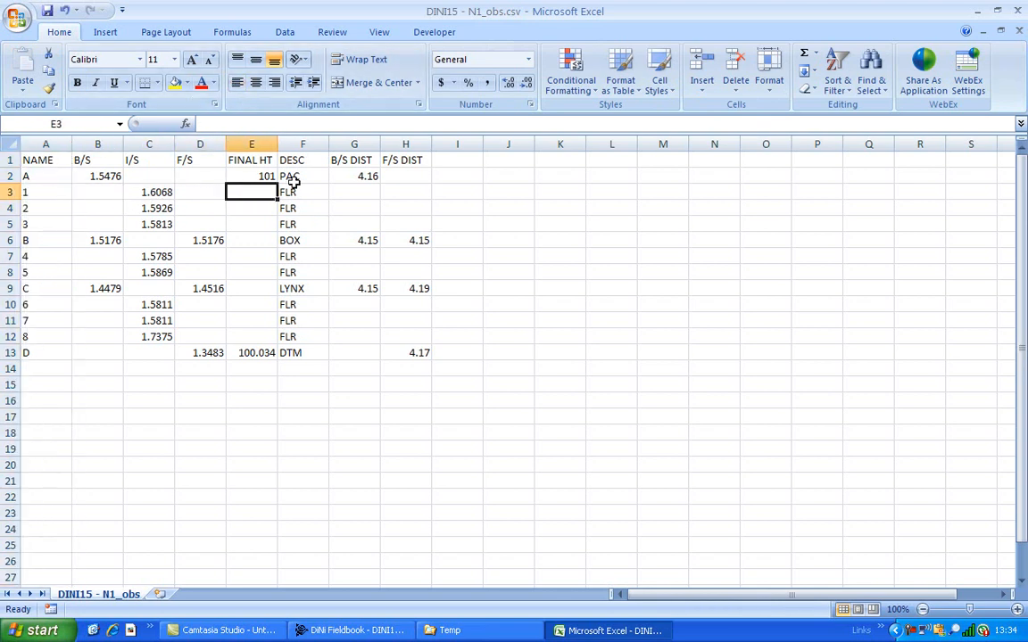
left_click(405, 192)
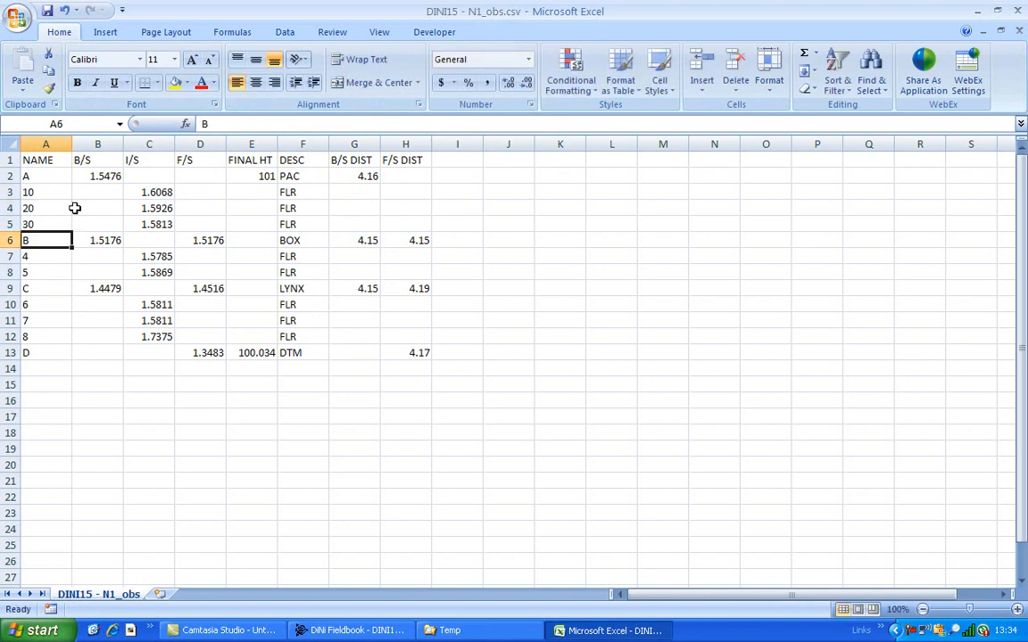
mouse_move(307, 190)
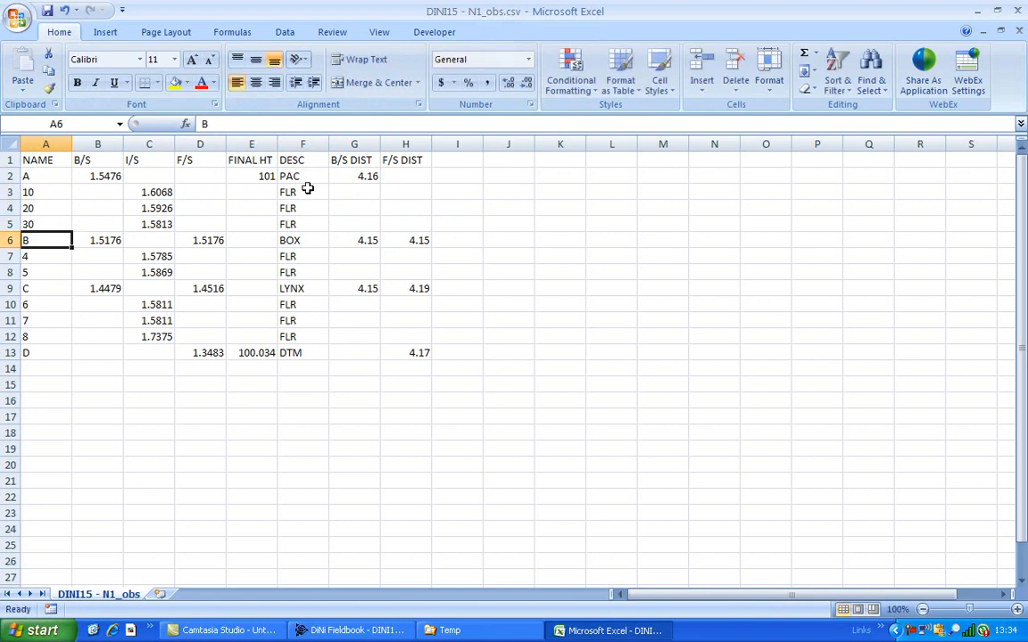
left_click(304, 193)
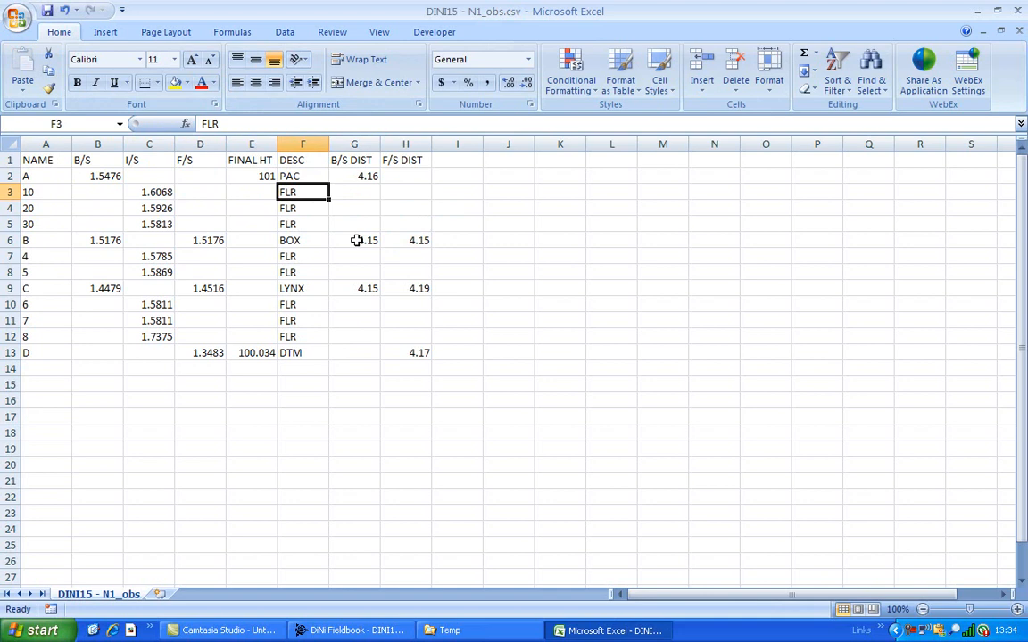
type("abc")
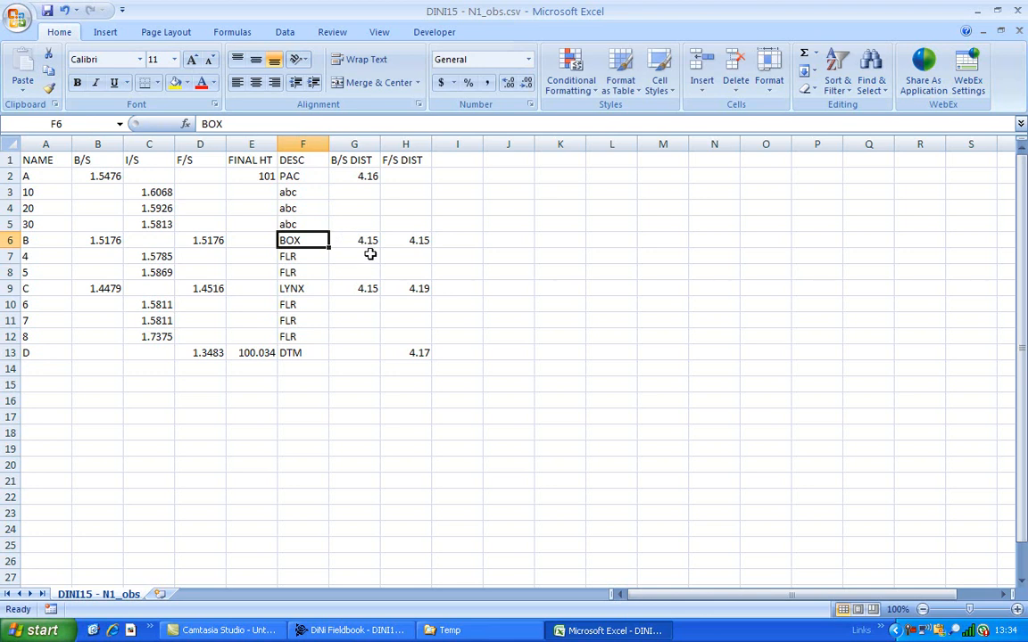
mouse_move(328, 236)
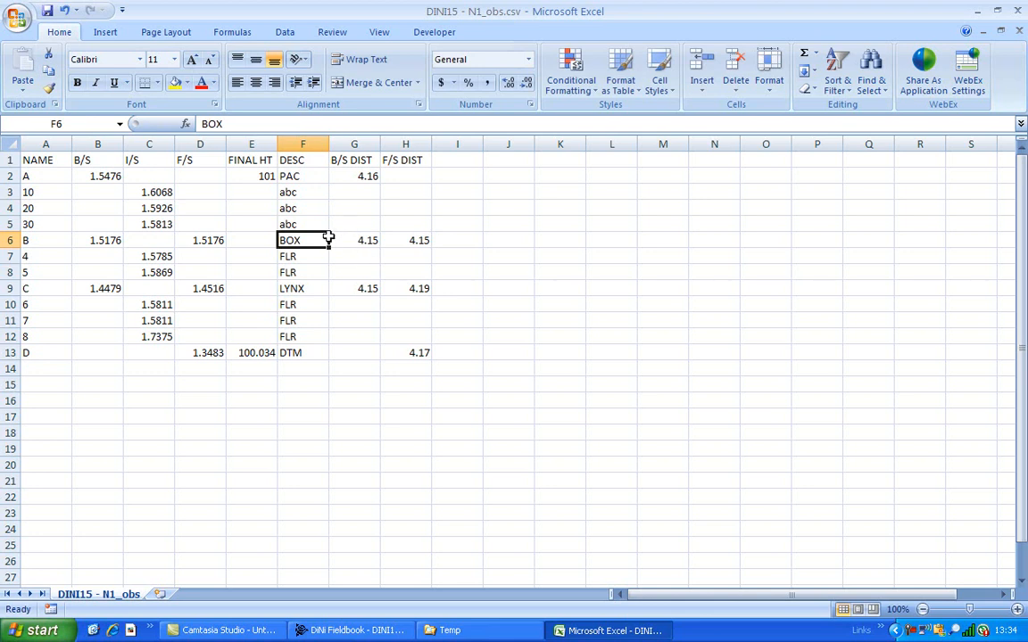
- Set point 20's intermediate reading to 5 and bring up row actions for inserting rows
left_click(149, 207)
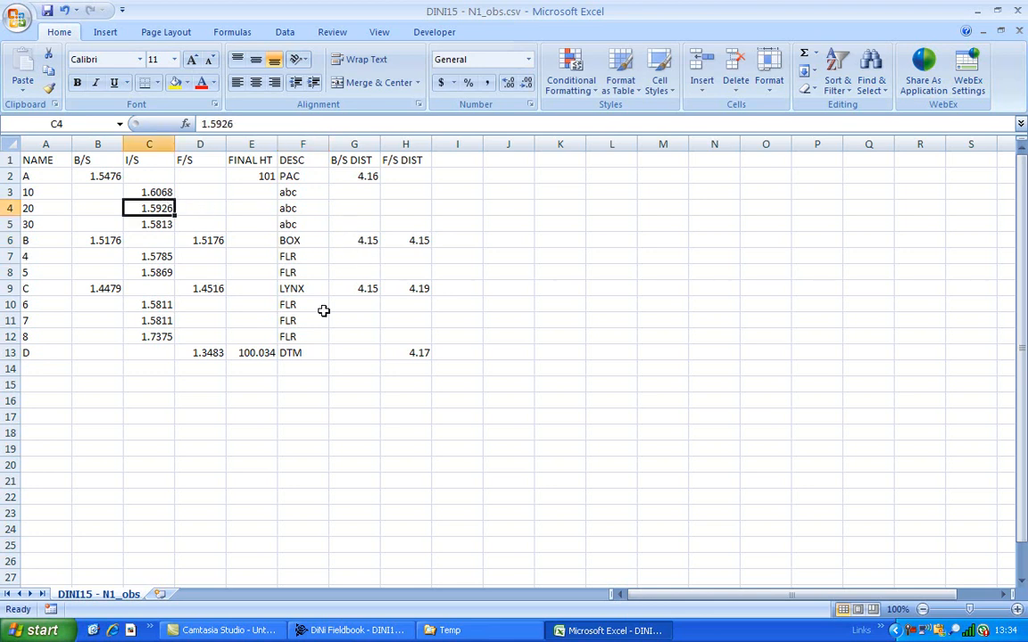
type("5")
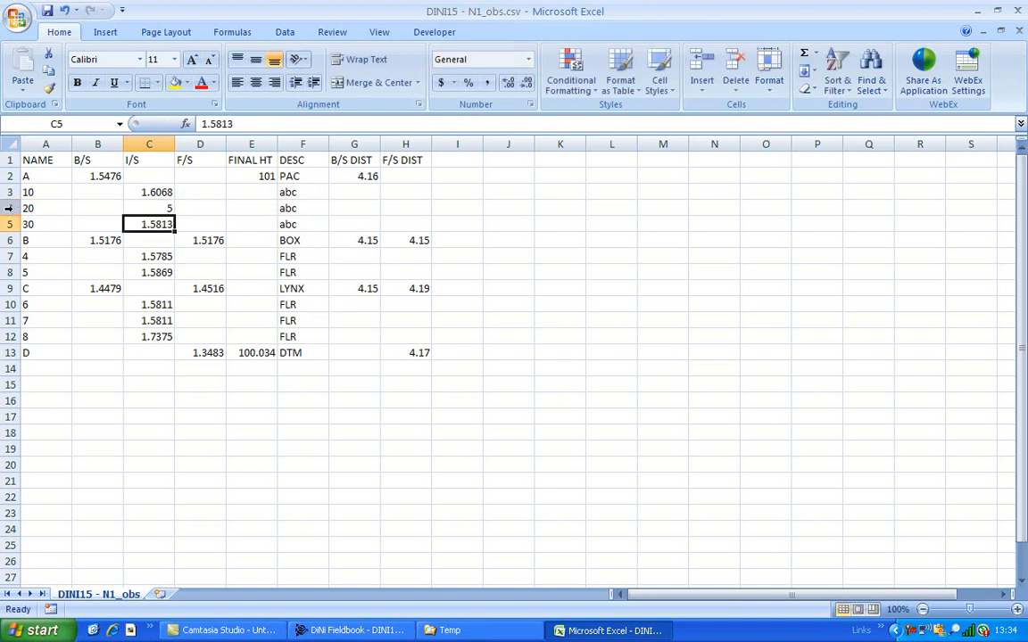
right_click(46, 207)
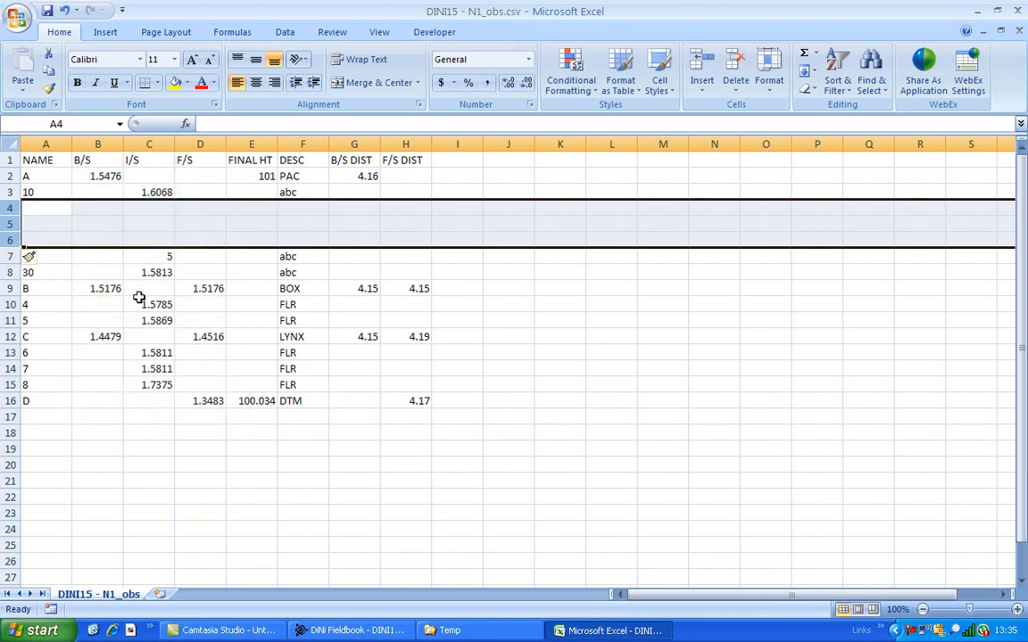
- Insert copied readings as points 66, 77, 88 and check the sights of points A, B, C
left_click(150, 303)
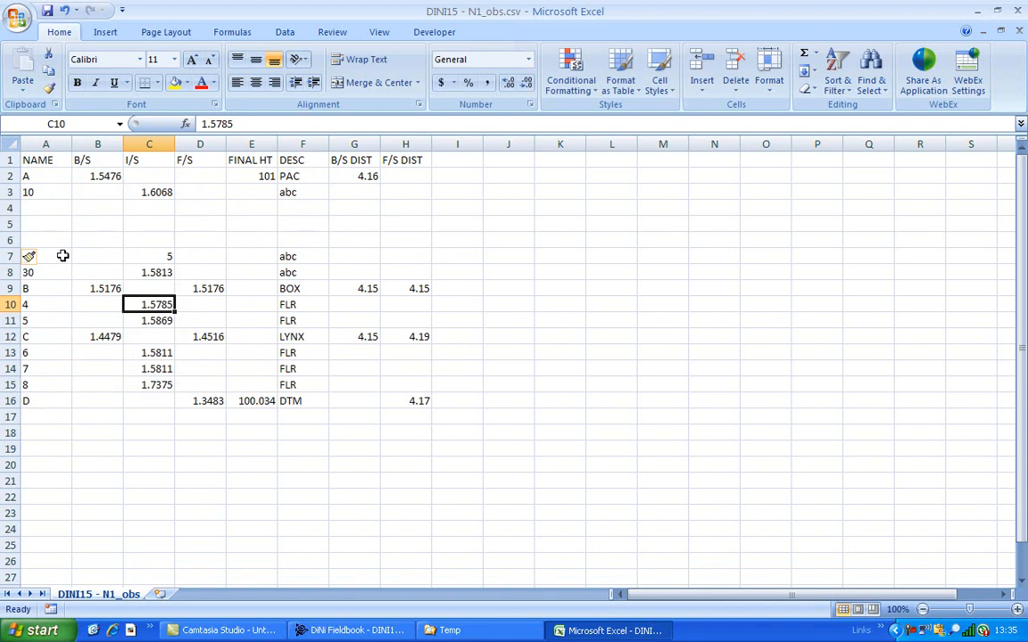
mouse_move(21, 318)
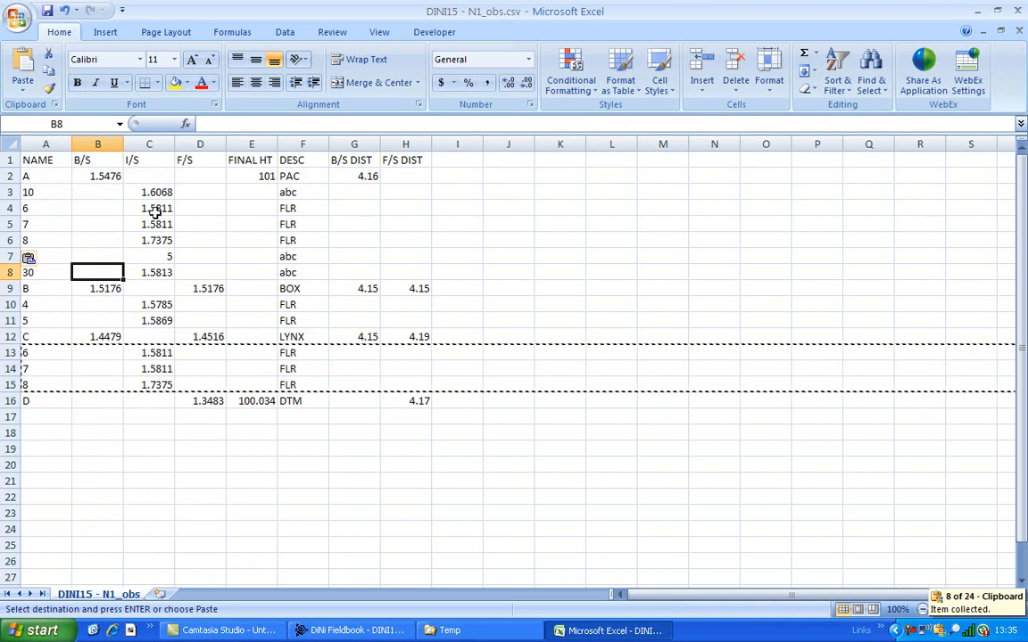
left_click(46, 207)
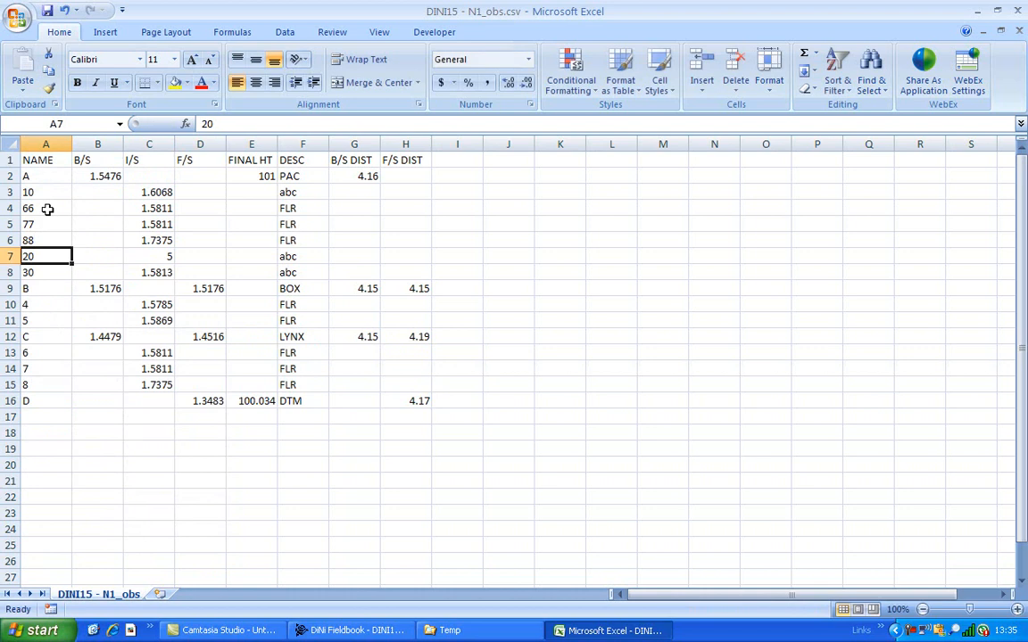
left_click(99, 176)
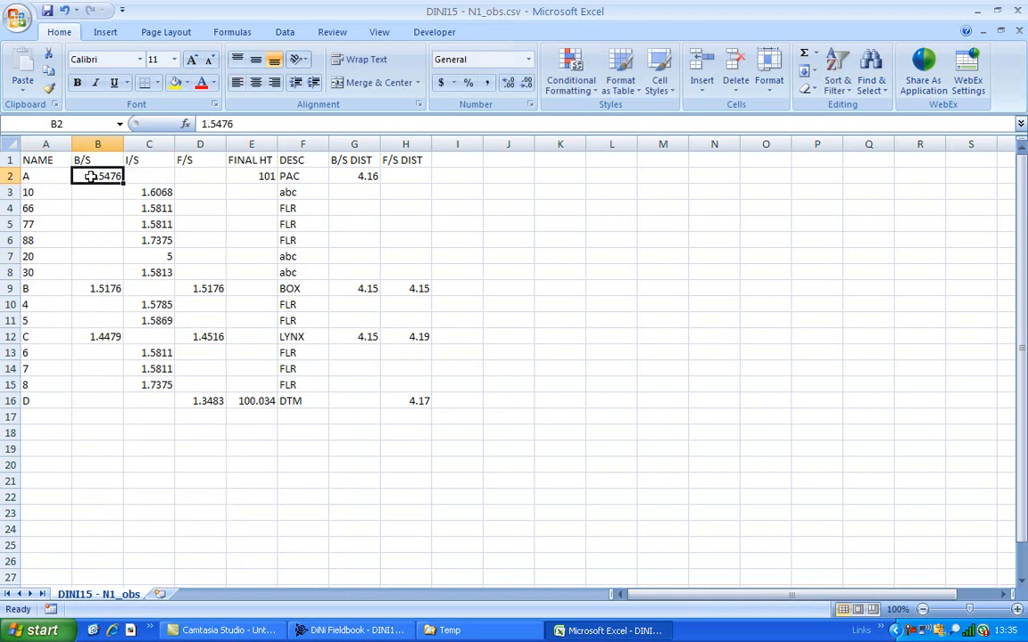
left_click(200, 289)
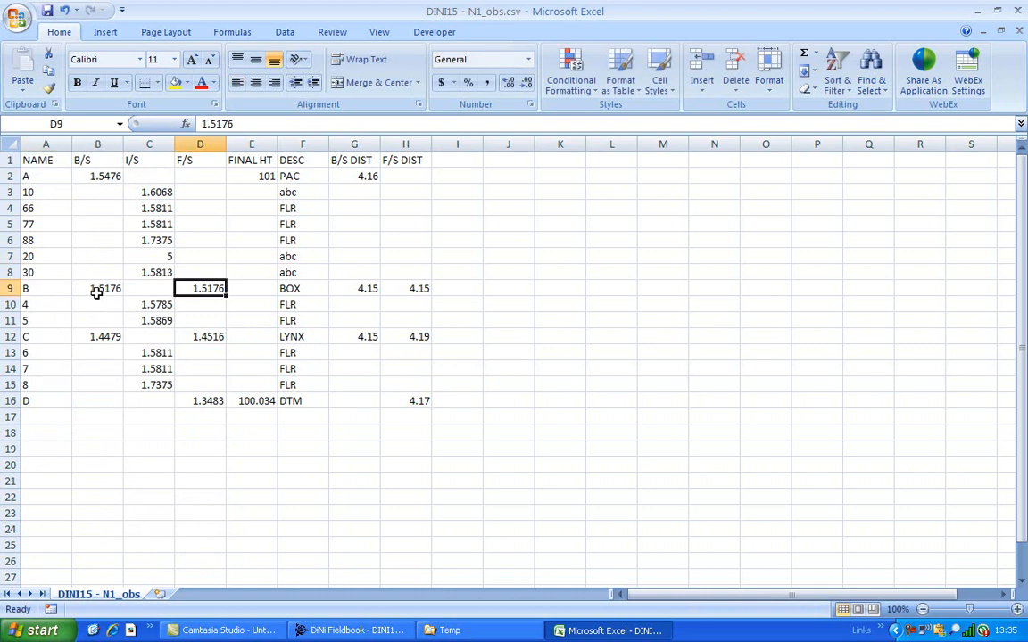
left_click(200, 335)
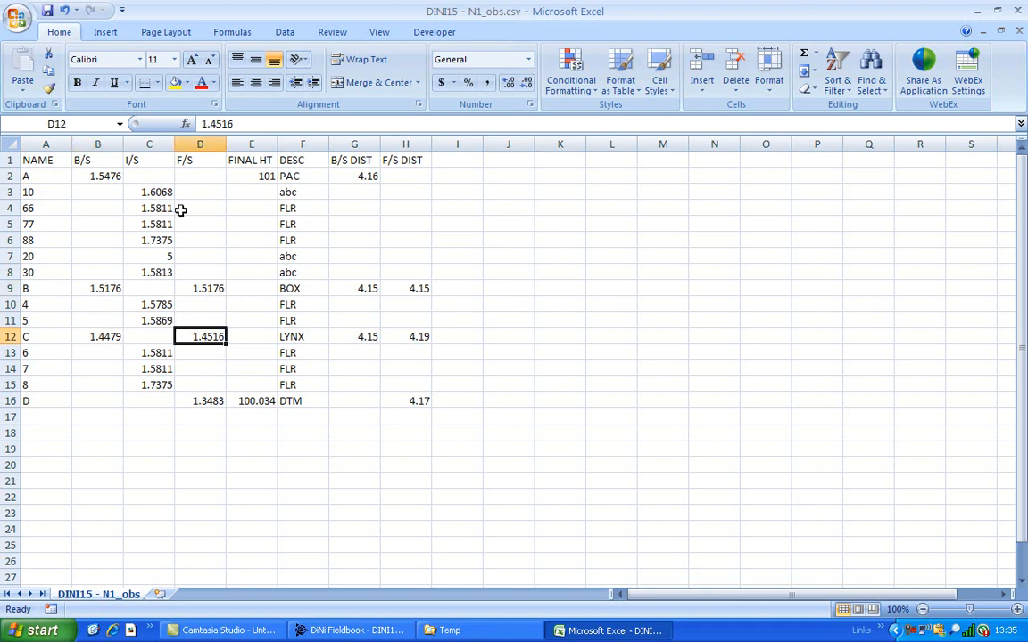
- Save the edited observation file in CSV format and close Excel
left_click(46, 11)
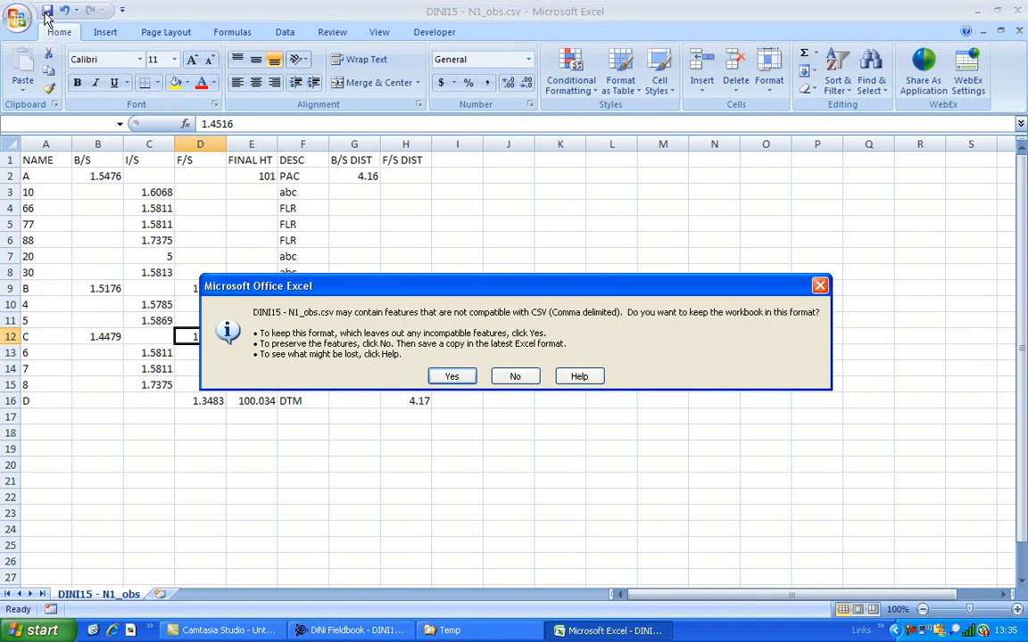
left_click(451, 374)
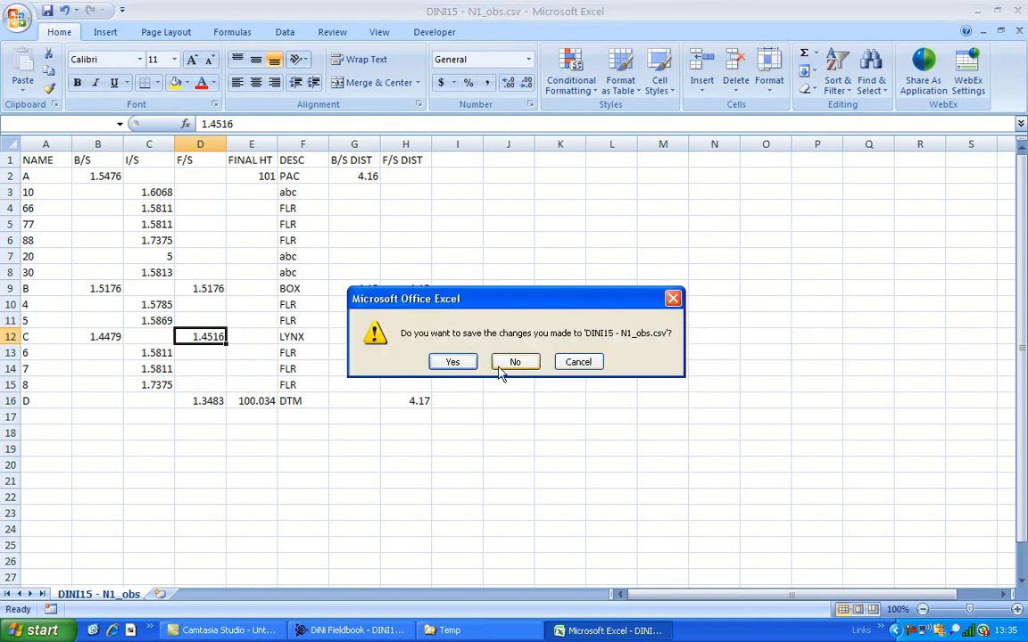
left_click(514, 361)
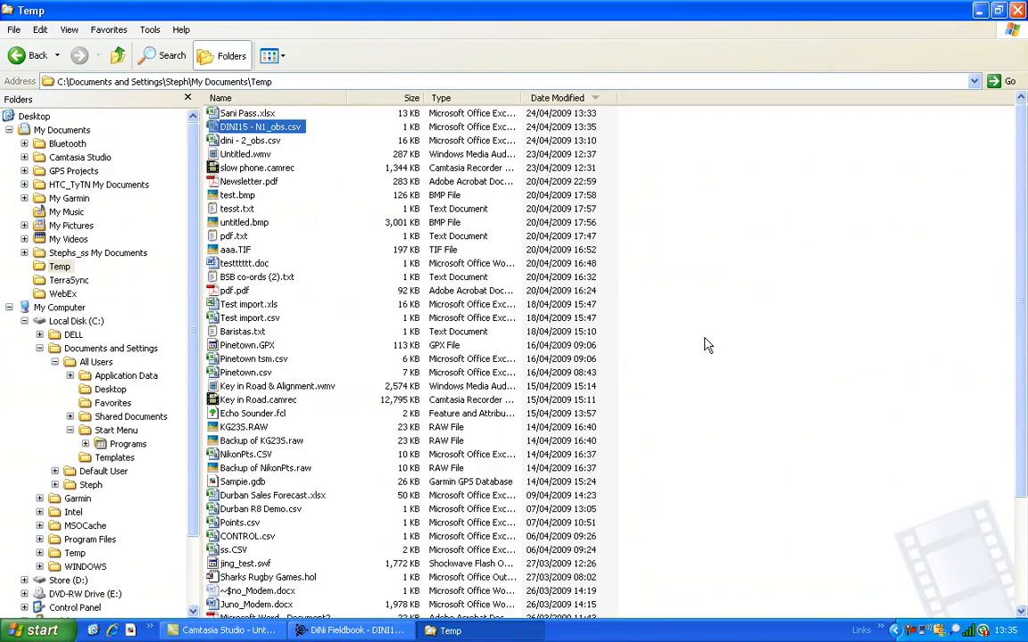
- Load the edited DINI15 - N1_obs.csv via Load OBS File in Details view and reduce it
left_click(355, 632)
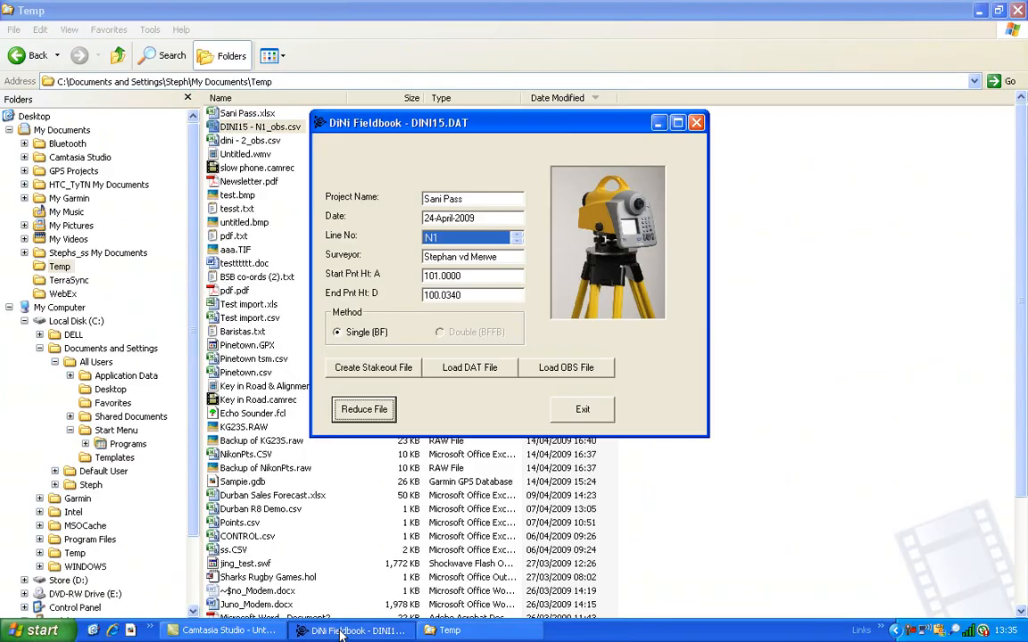
mouse_move(566, 373)
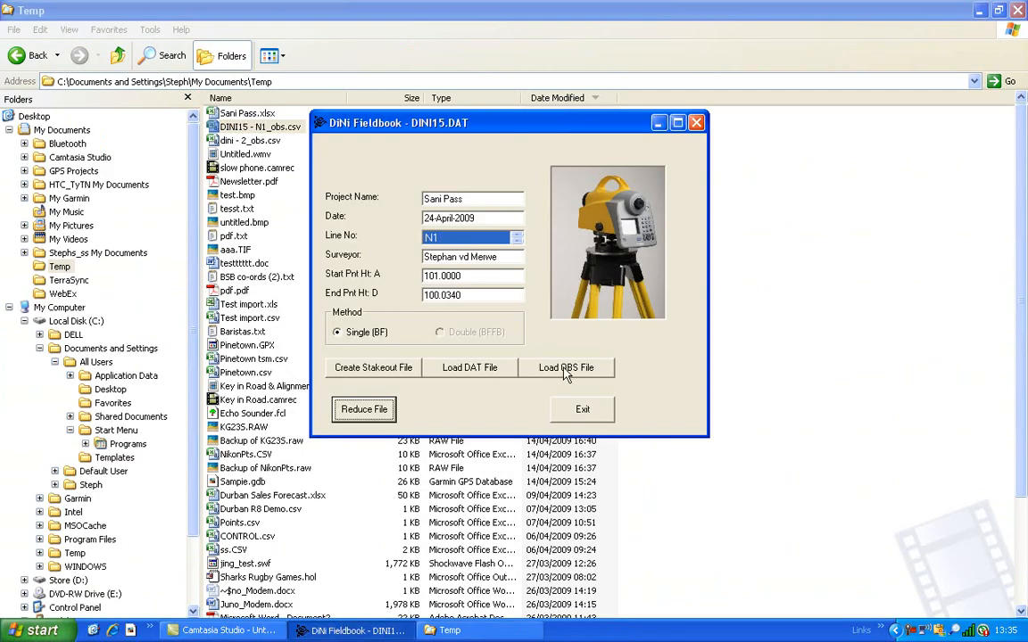
left_click(566, 367)
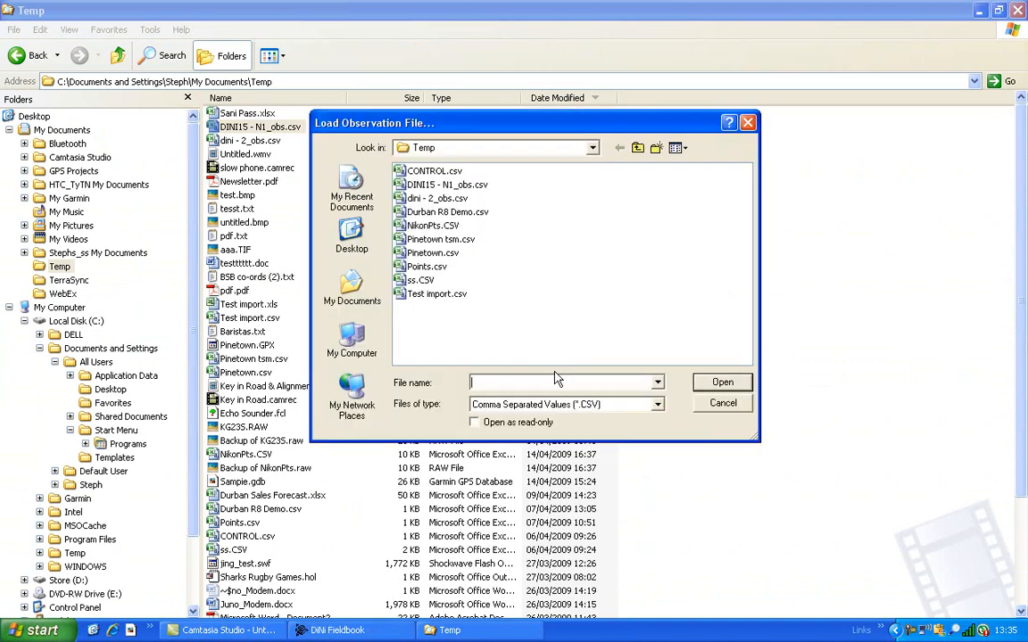
mouse_move(446, 184)
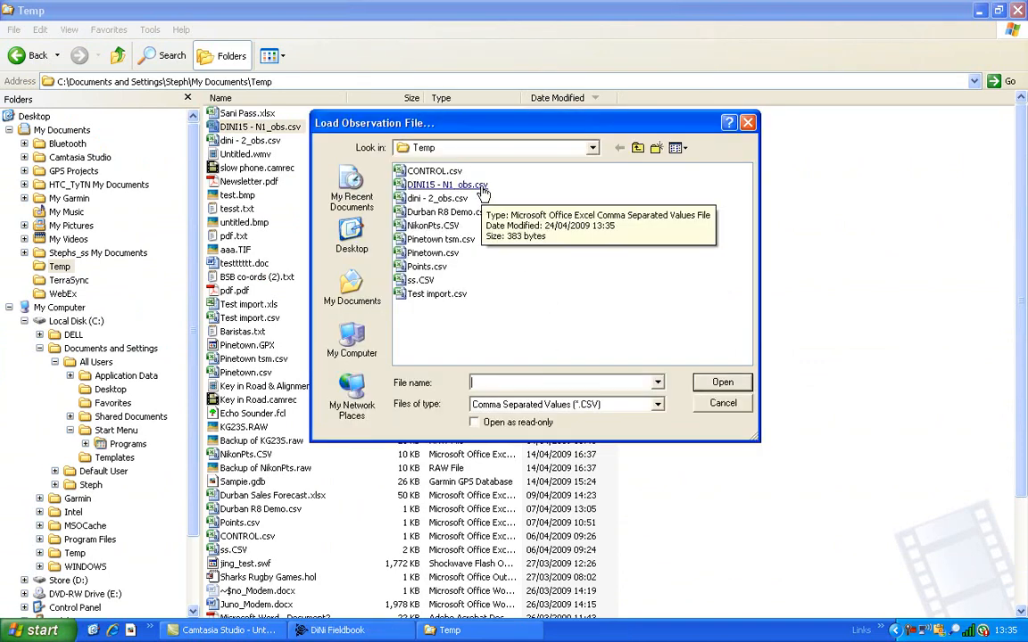
left_click(678, 146)
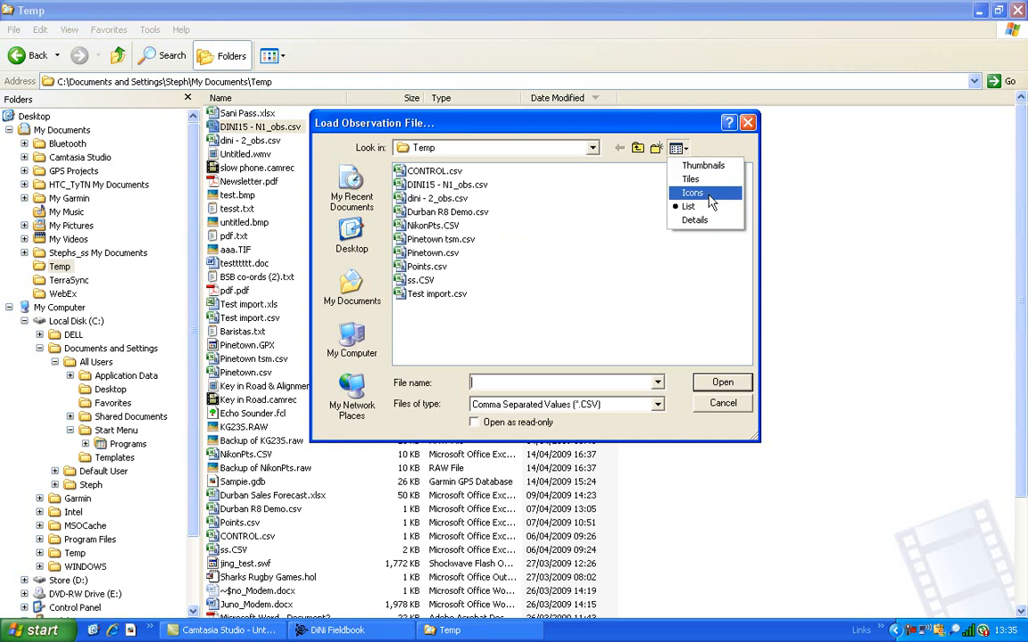
left_click(694, 221)
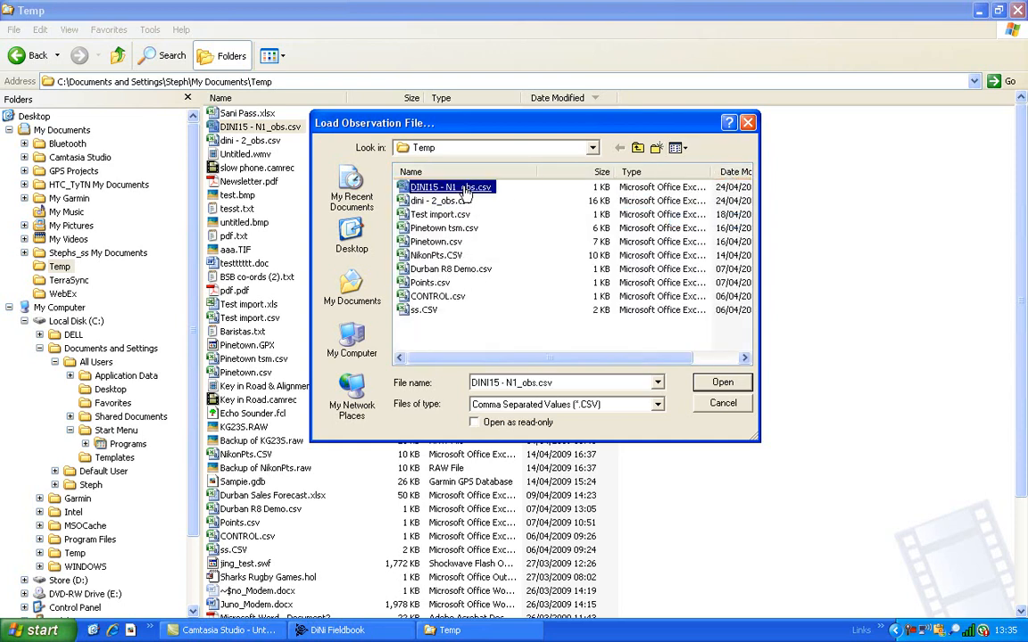
left_click(721, 382)
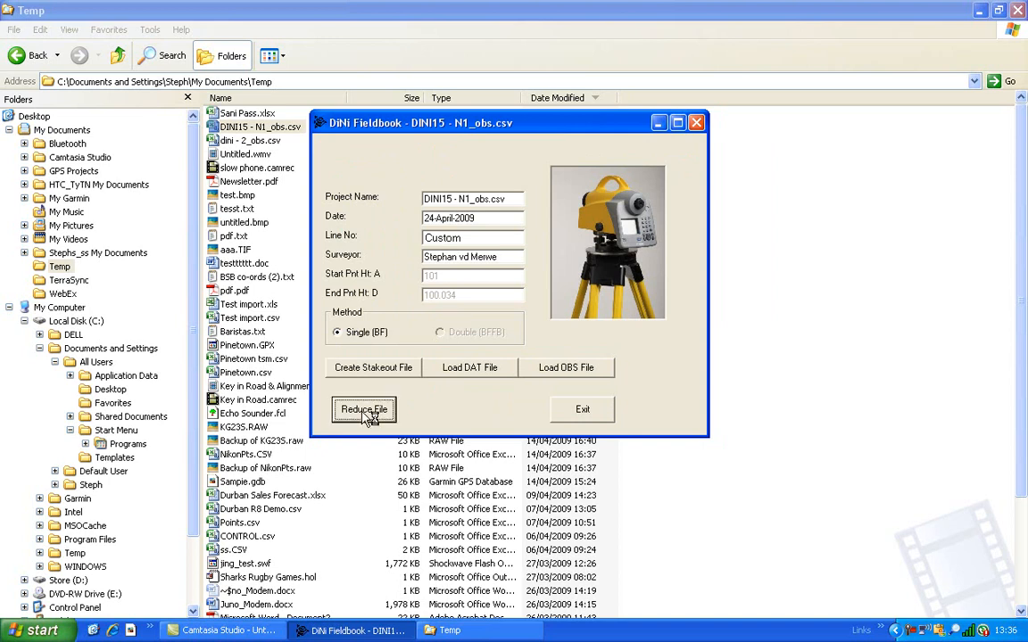
left_click(364, 408)
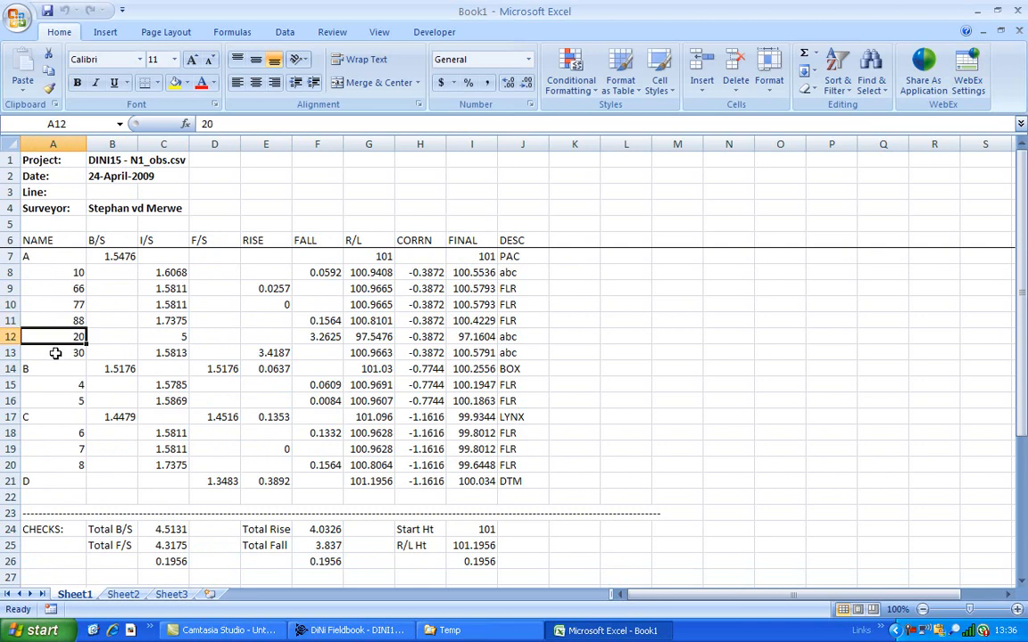
- Inspect the point name and values in row 13 of the new reduced workbook
left_click(54, 353)
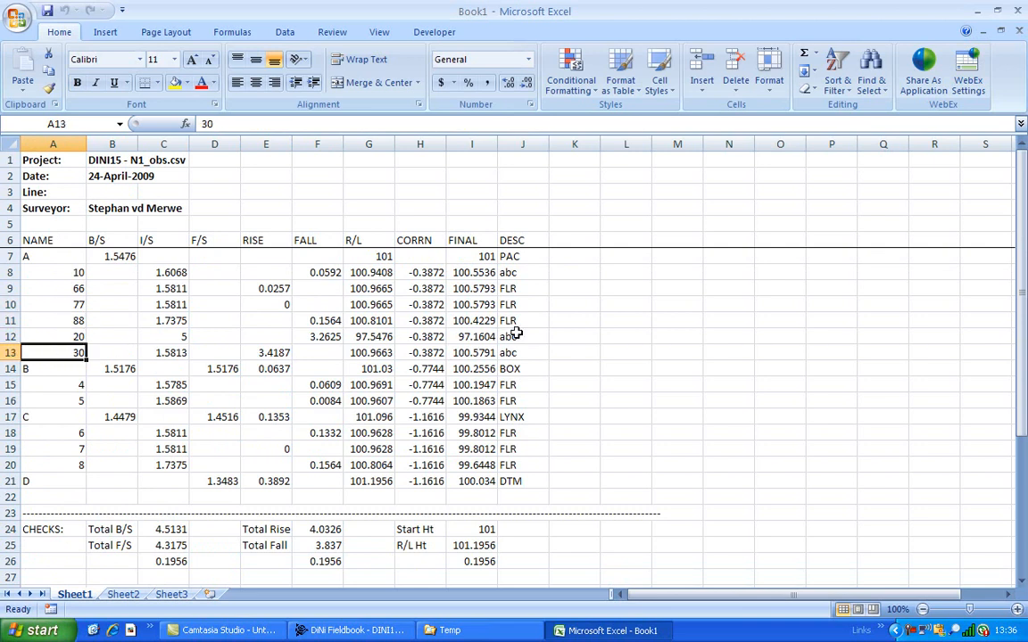
left_click(523, 354)
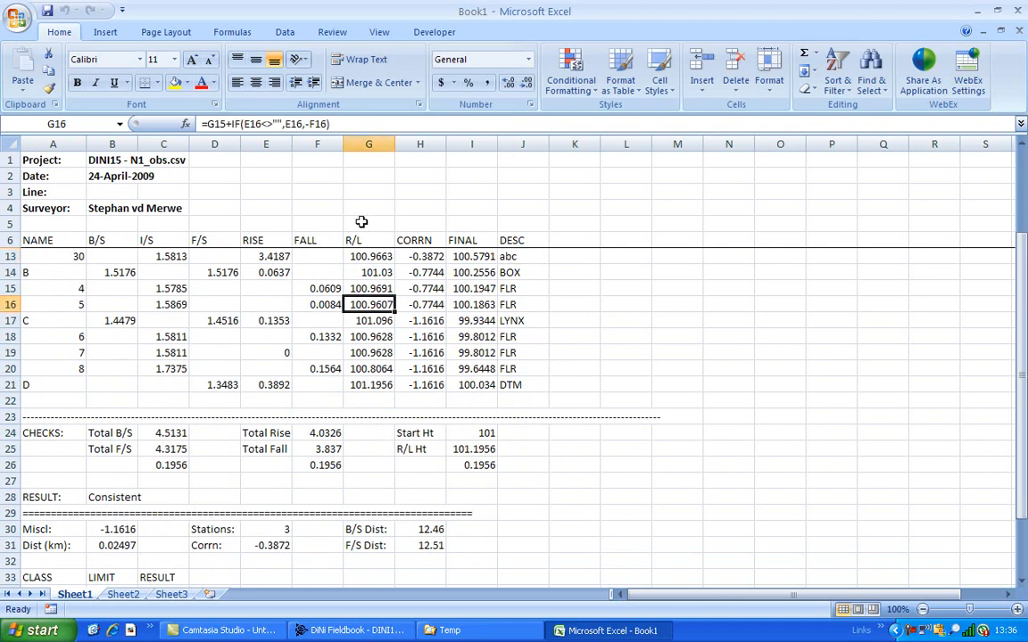
mouse_move(313, 123)
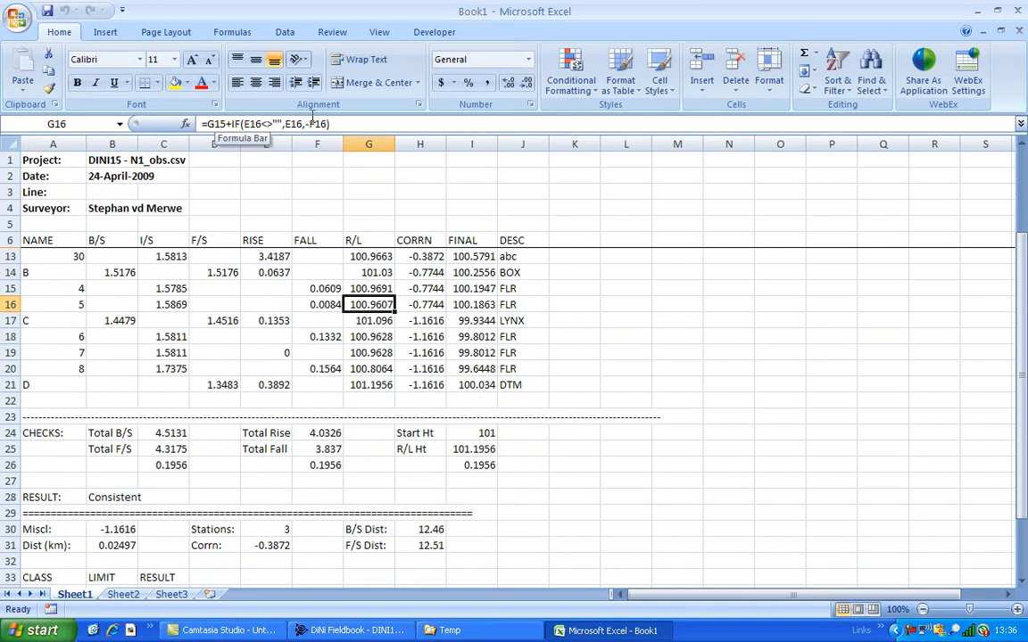